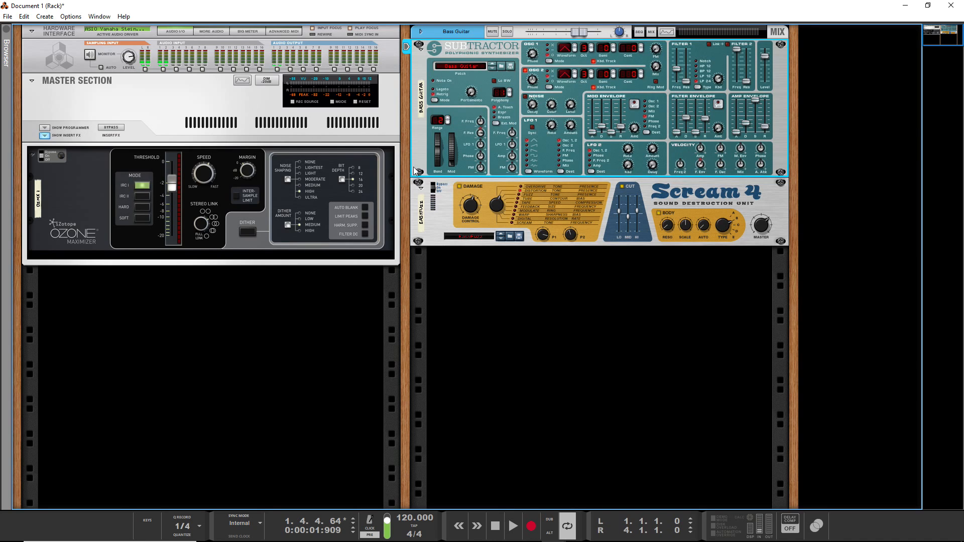
{"action": "mouse_move", "coordinate": [605, 172]}
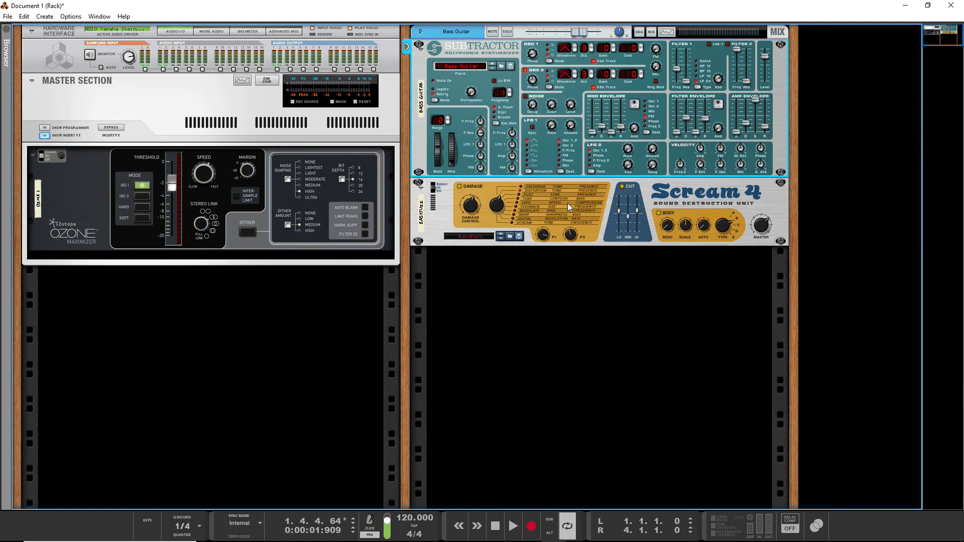
{"action": "mouse_move", "coordinate": [450, 200]}
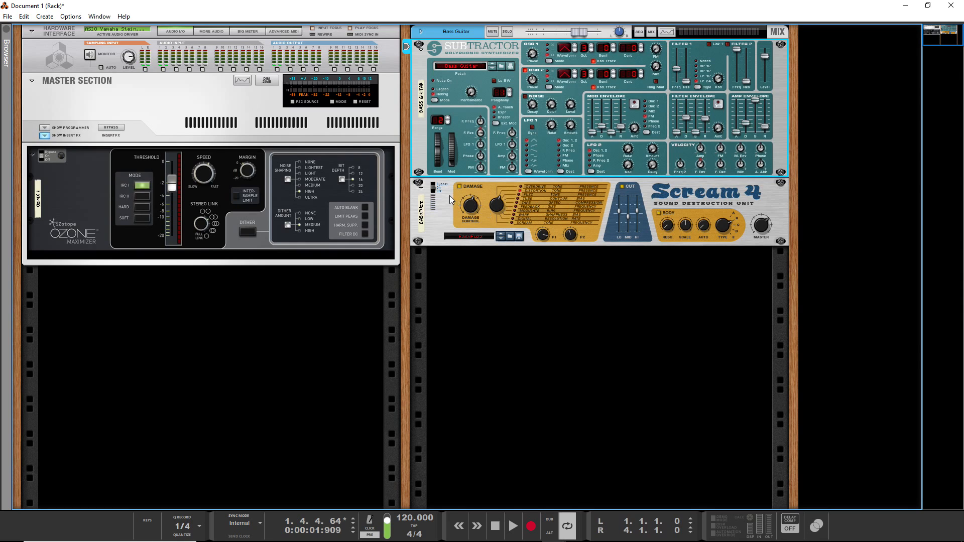
{"action": "mouse_move", "coordinate": [437, 146]}
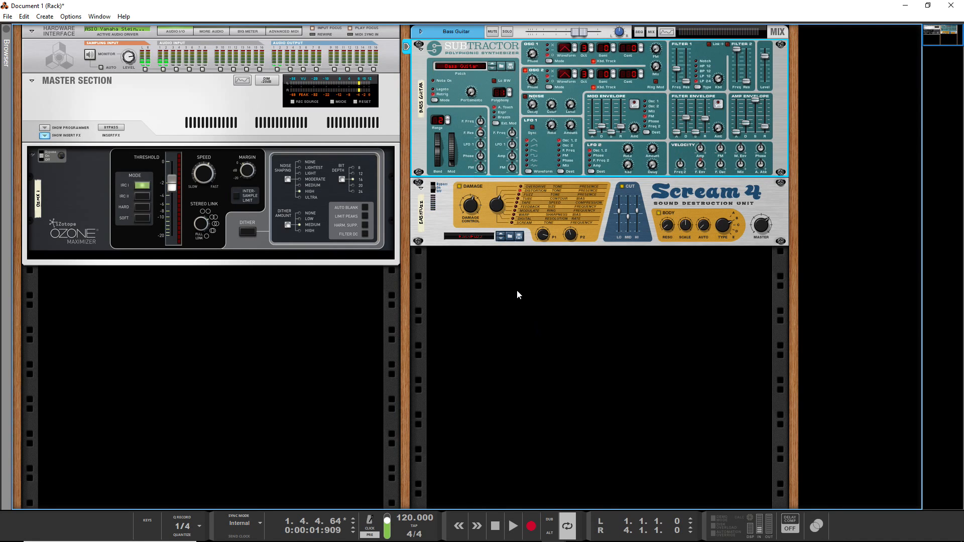
{"action": "mouse_move", "coordinate": [727, 461]}
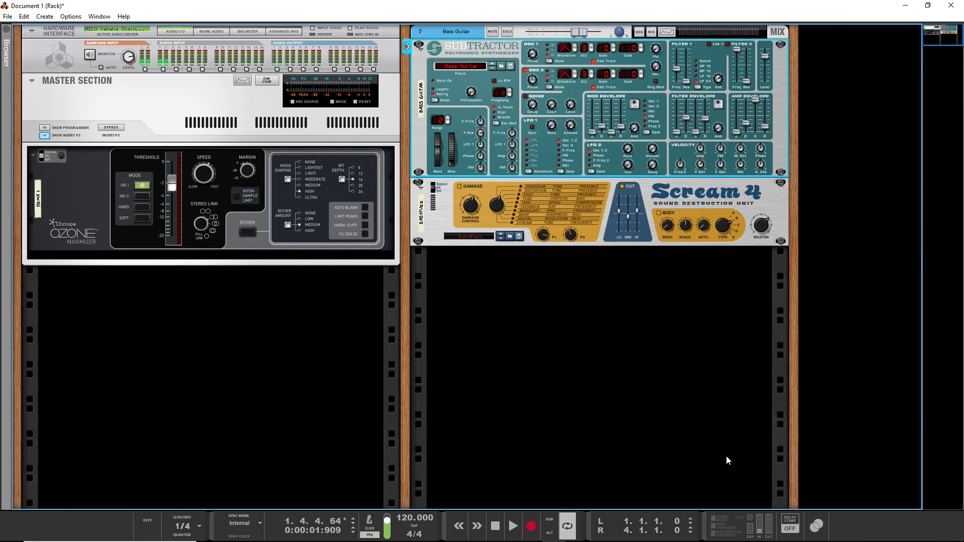
Step: Flip the rack to its rear and bring up the device creation menu
{"action": "key", "text": "Tab"}
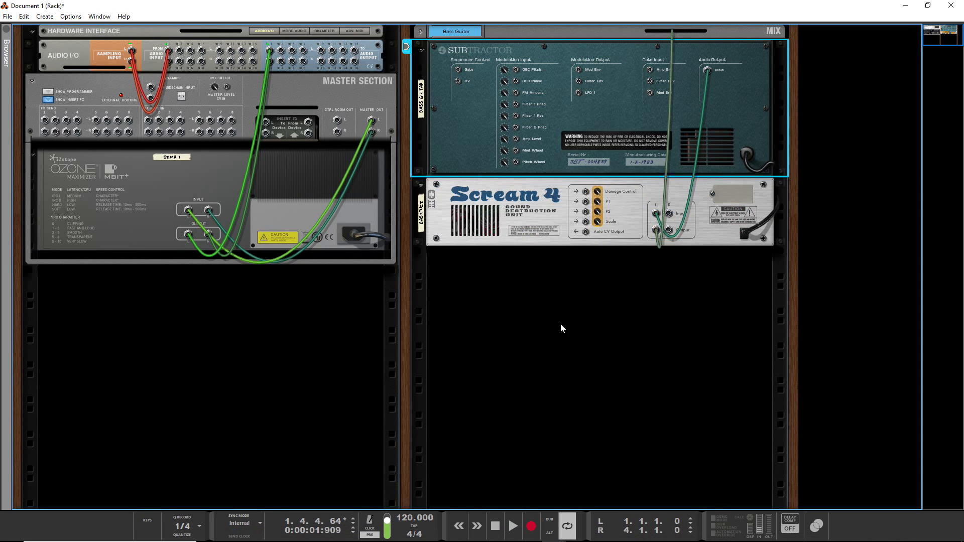
{"action": "right_click", "coordinate": [560, 327]}
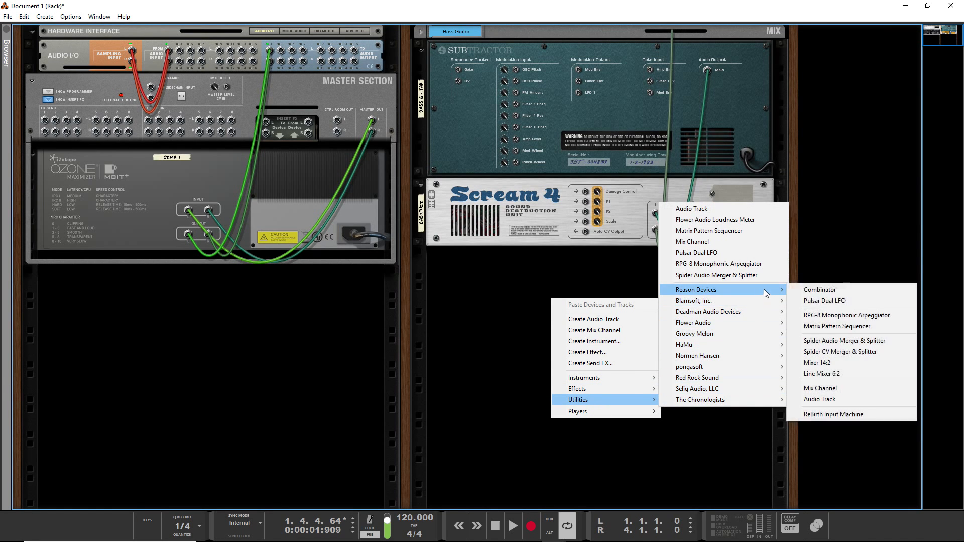
{"action": "mouse_move", "coordinate": [838, 326]}
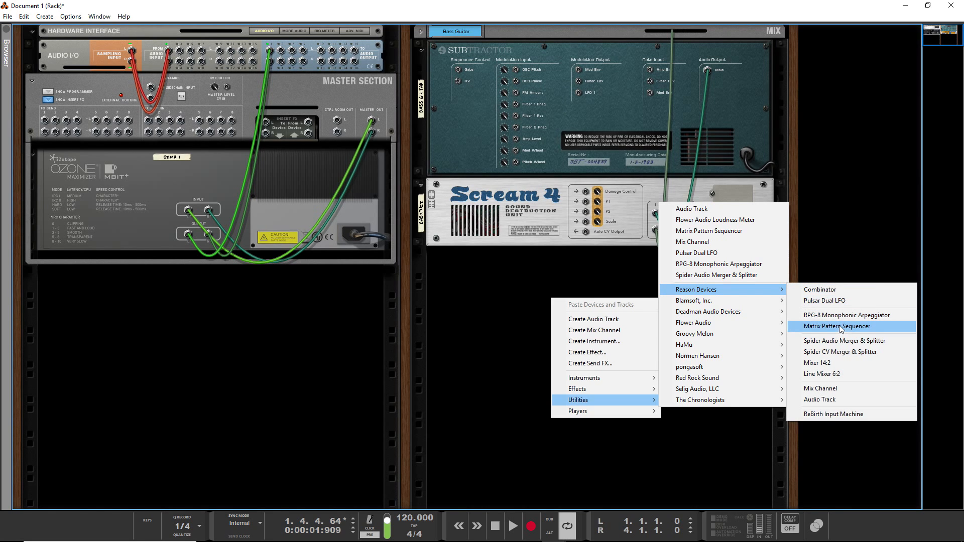
Step: Add a Matrix Pattern Sequencer auto-cabled to the Subtractor's gate and CV inputs
{"action": "left_click", "coordinate": [837, 326]}
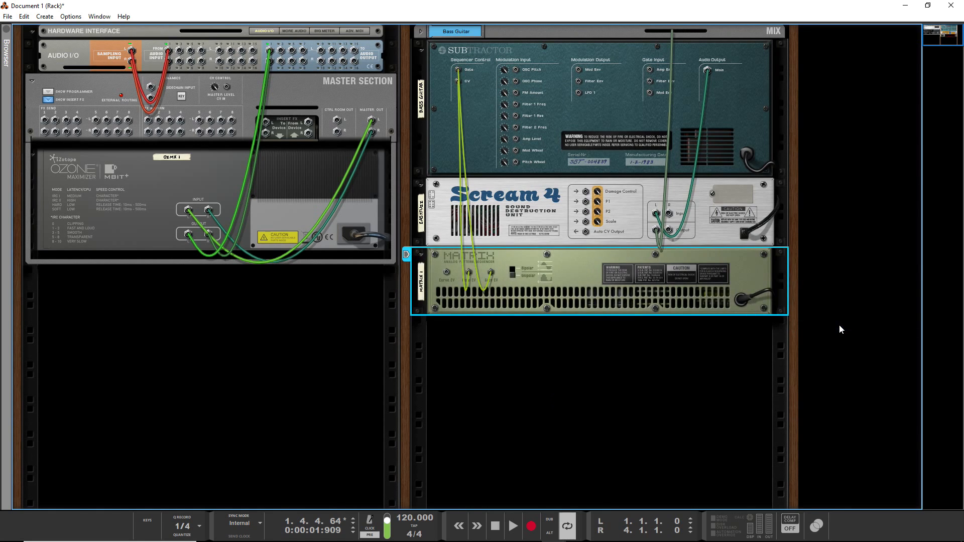
{"action": "mouse_move", "coordinate": [886, 370]}
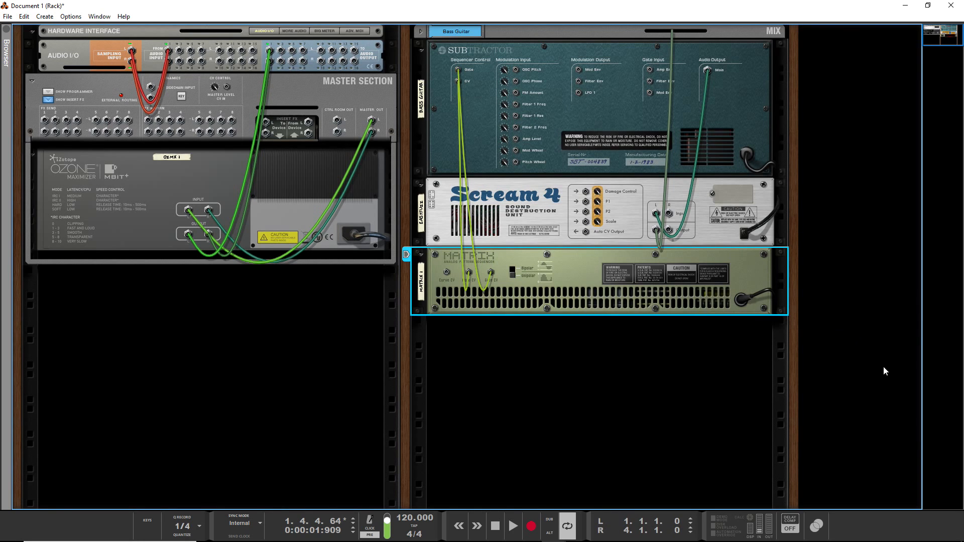
{"action": "mouse_move", "coordinate": [525, 263]}
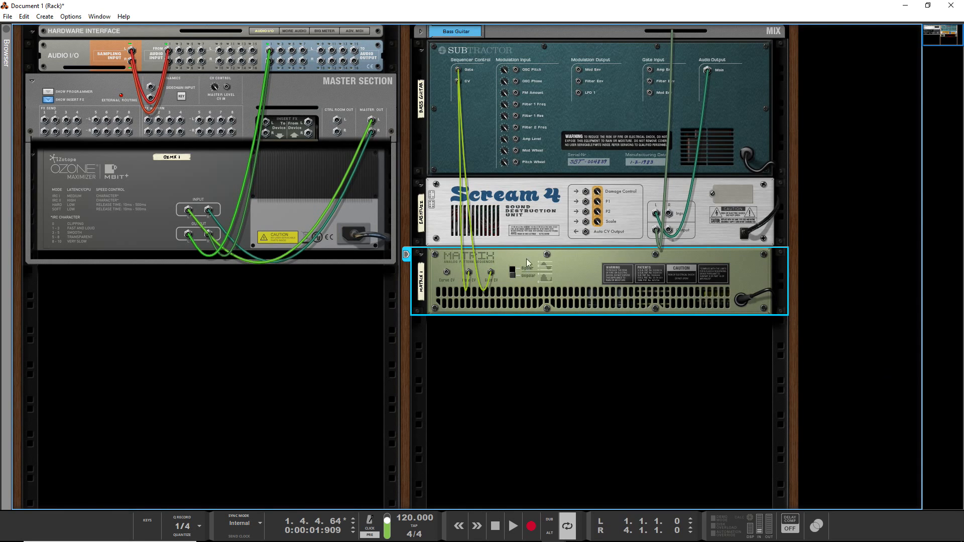
{"action": "mouse_move", "coordinate": [526, 265]}
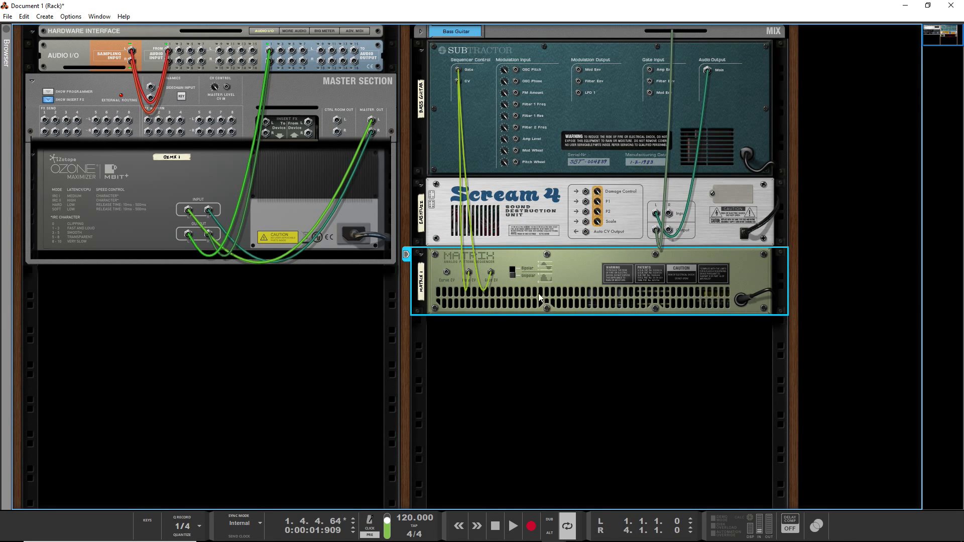
{"action": "mouse_move", "coordinate": [572, 259]}
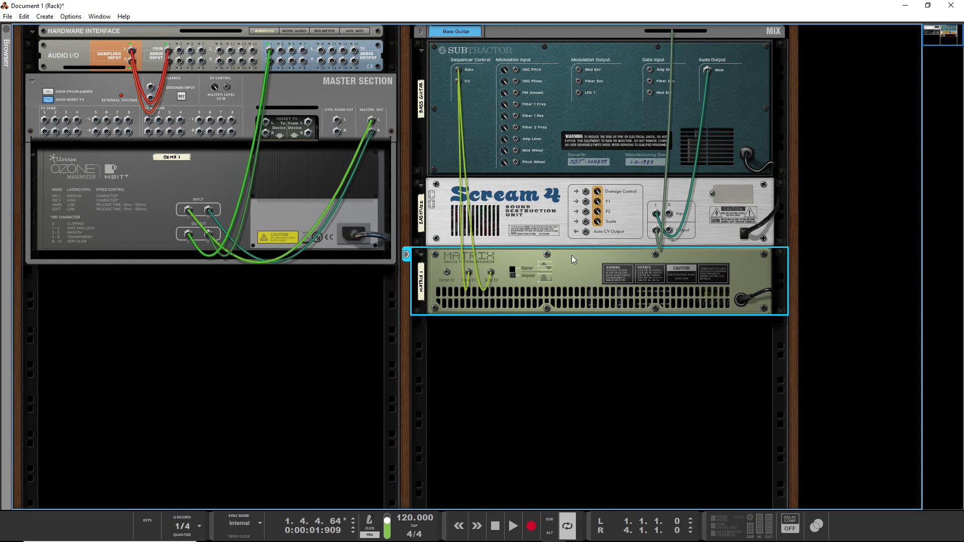
{"action": "mouse_move", "coordinate": [507, 282]}
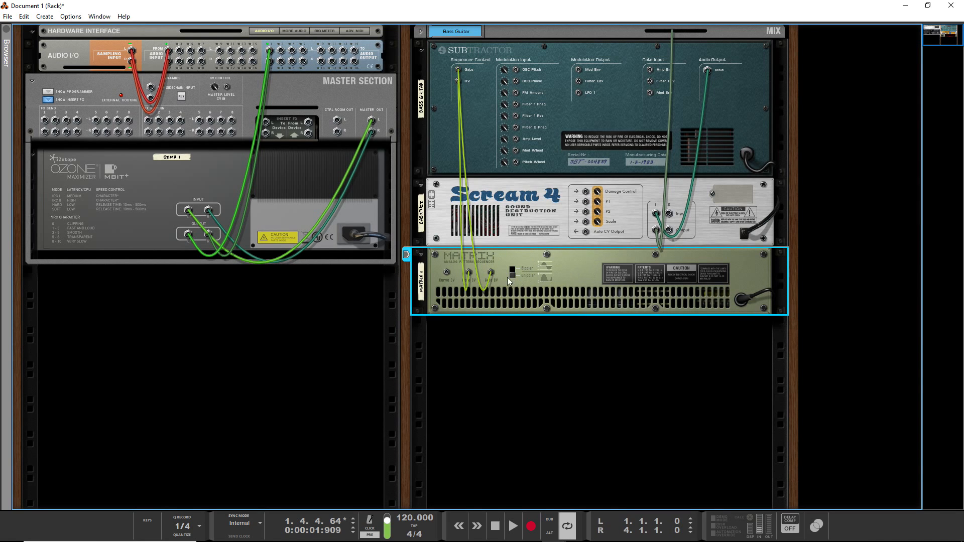
{"action": "mouse_move", "coordinate": [487, 158]}
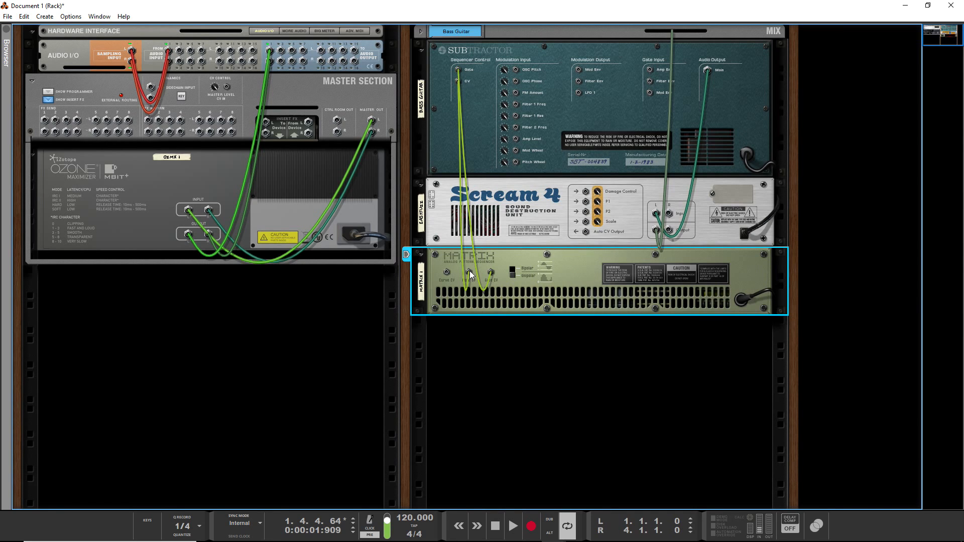
{"action": "mouse_move", "coordinate": [459, 86]}
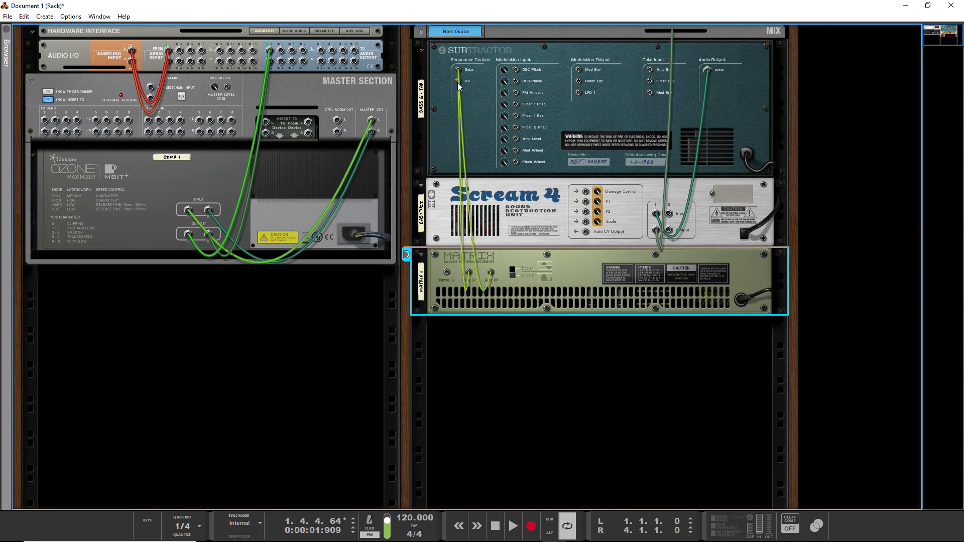
{"action": "mouse_move", "coordinate": [490, 80]}
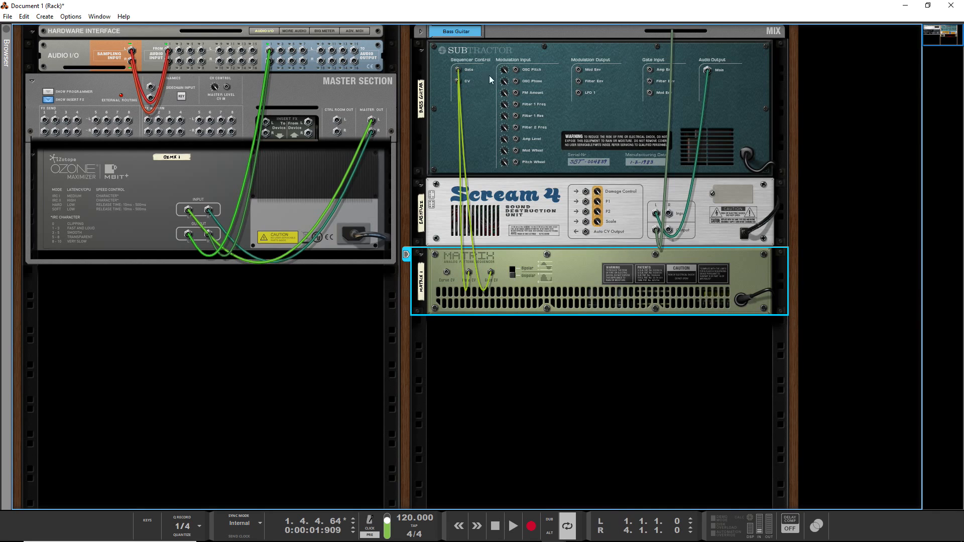
{"action": "mouse_move", "coordinate": [473, 89]}
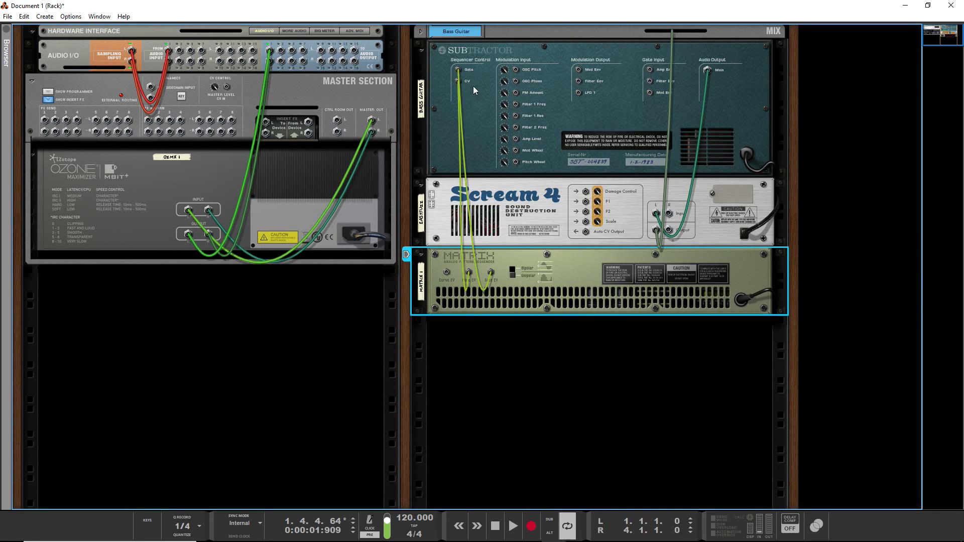
{"action": "mouse_move", "coordinate": [461, 90]}
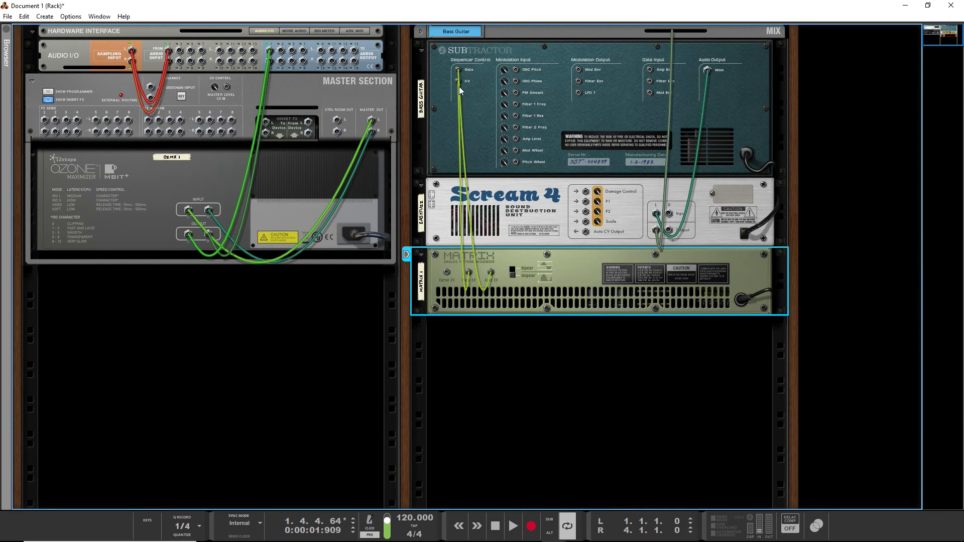
{"action": "mouse_move", "coordinate": [667, 127]}
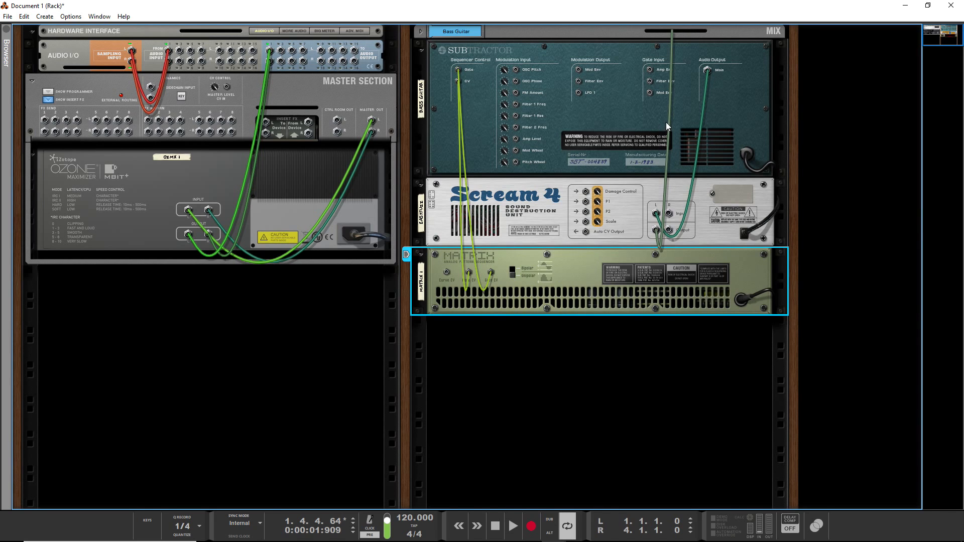
{"action": "mouse_move", "coordinate": [692, 115]}
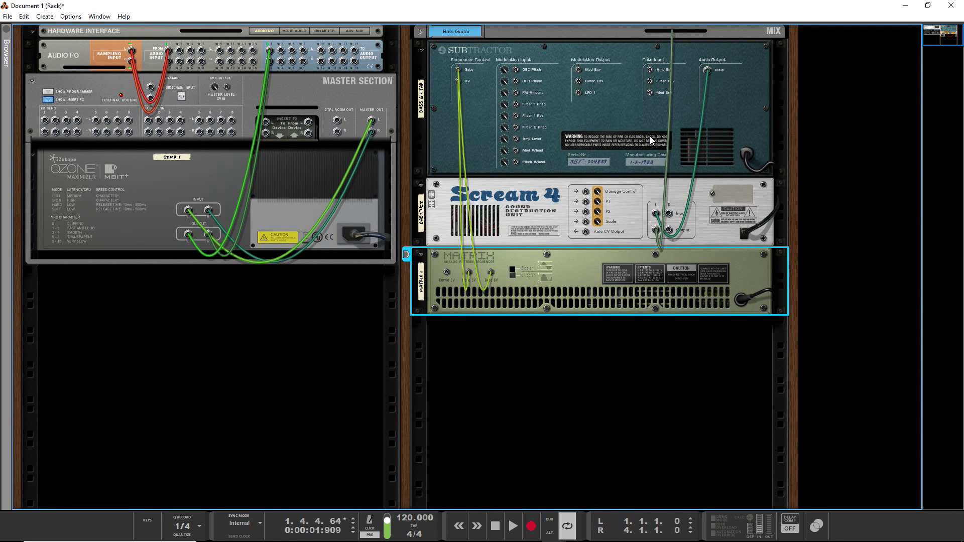
{"action": "mouse_move", "coordinate": [663, 141]}
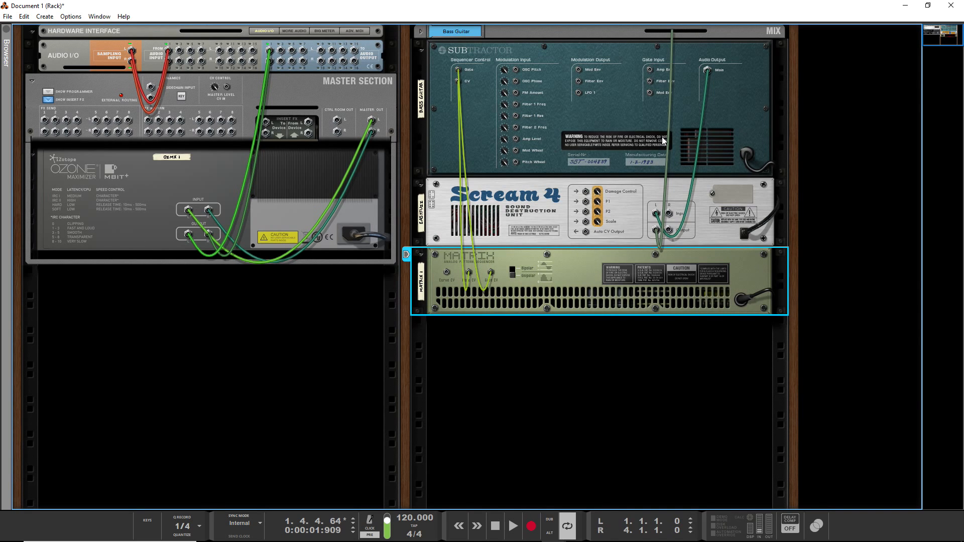
{"action": "mouse_move", "coordinate": [451, 207]}
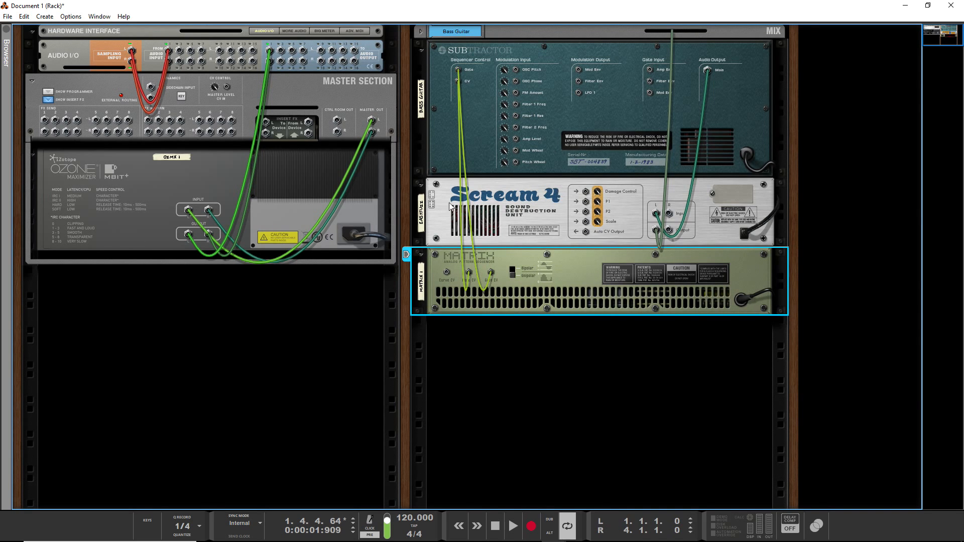
{"action": "mouse_move", "coordinate": [511, 179]}
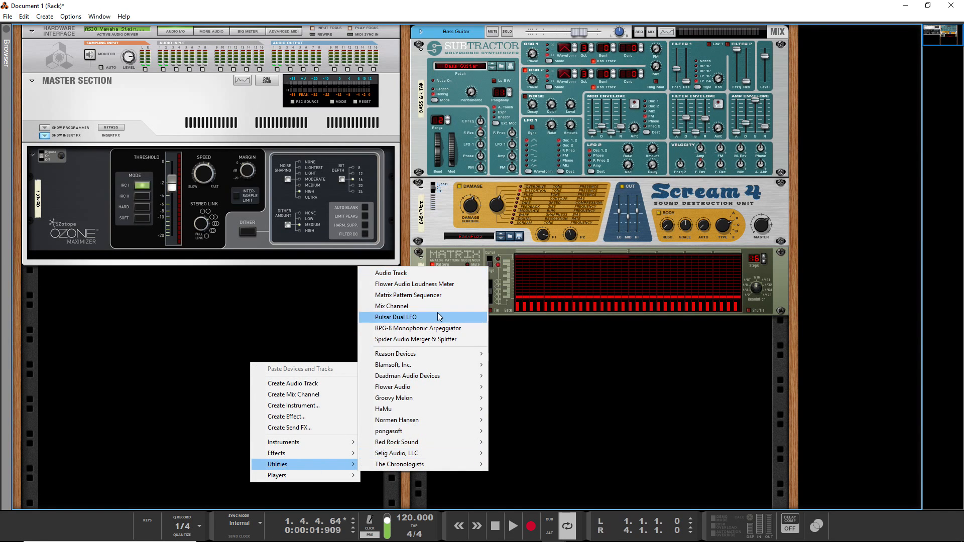
Step: Add a Pulsar Dual LFO to the rack beneath the Ozone maximizer
{"action": "left_click", "coordinate": [396, 316]}
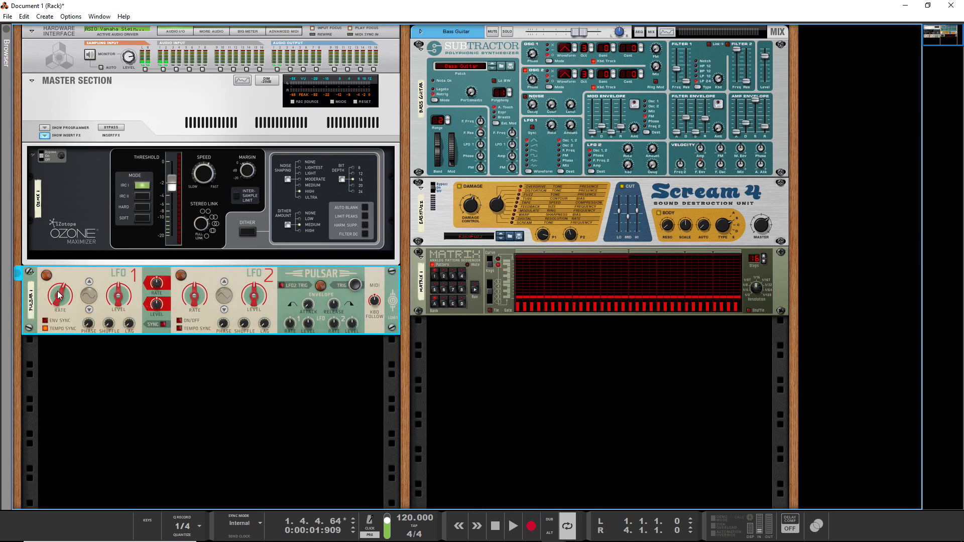
{"action": "left_click", "coordinate": [46, 276]}
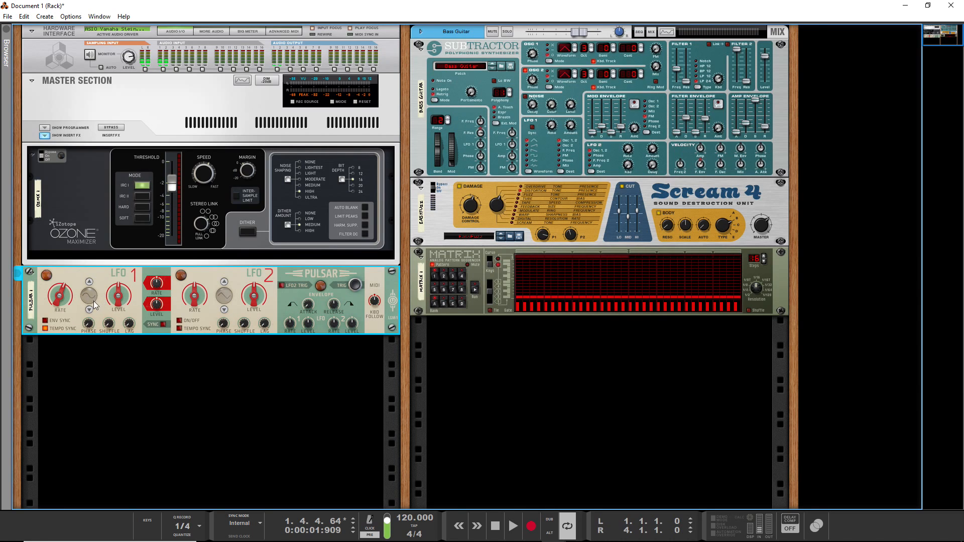
{"action": "left_click", "coordinate": [47, 275]}
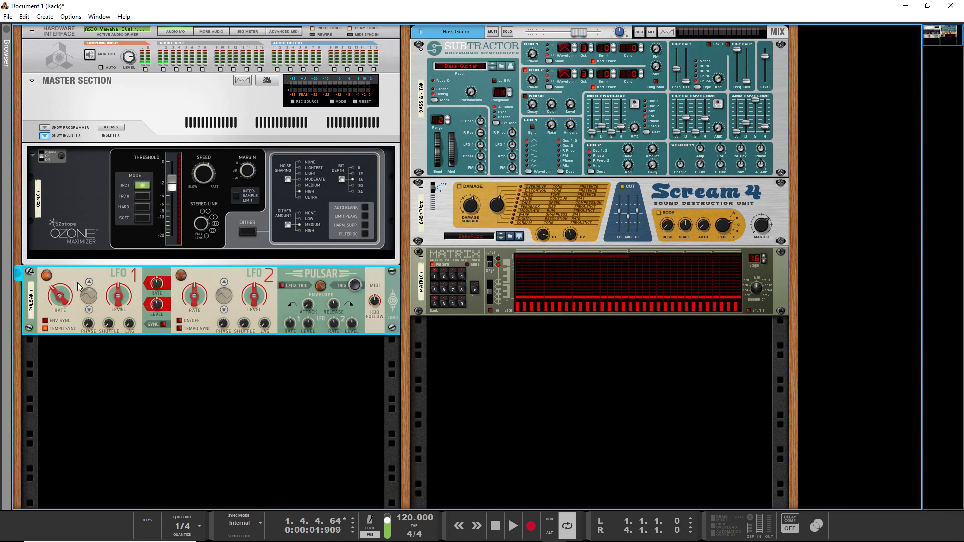
{"action": "mouse_move", "coordinate": [88, 283]}
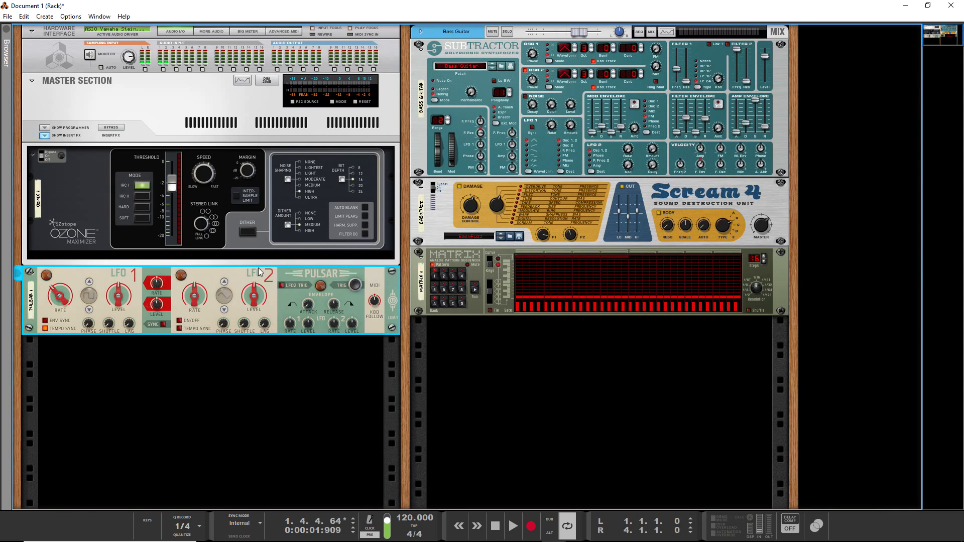
{"action": "mouse_move", "coordinate": [462, 294]}
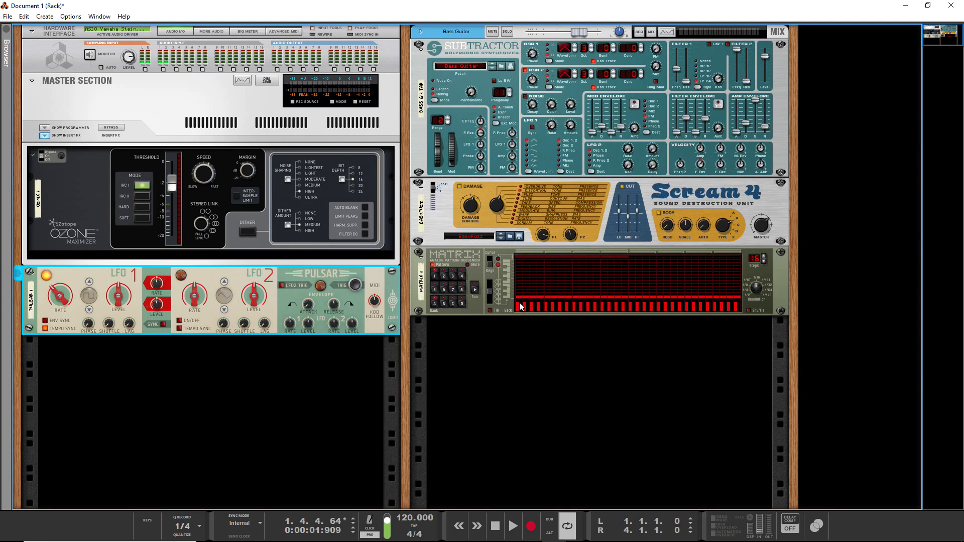
{"action": "mouse_move", "coordinate": [519, 294]}
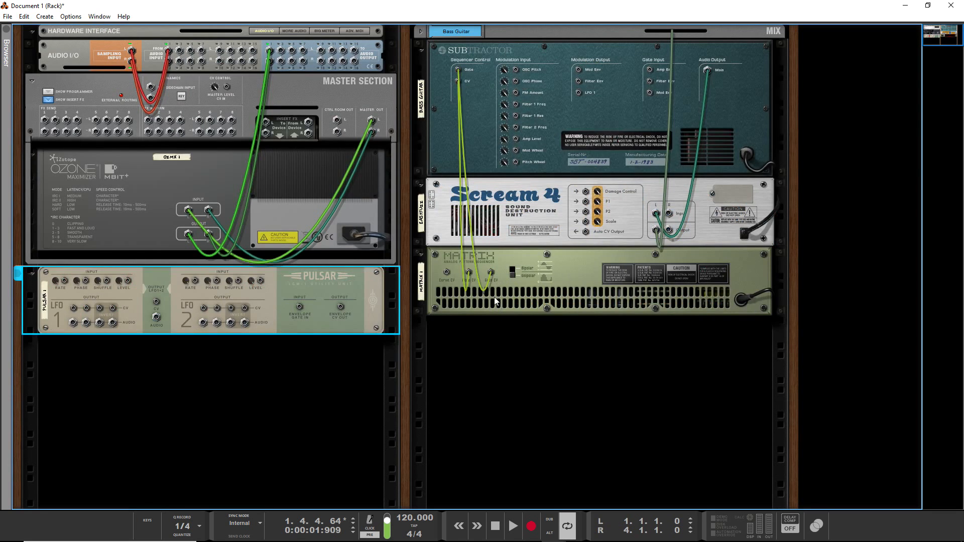
{"action": "mouse_move", "coordinate": [456, 86]}
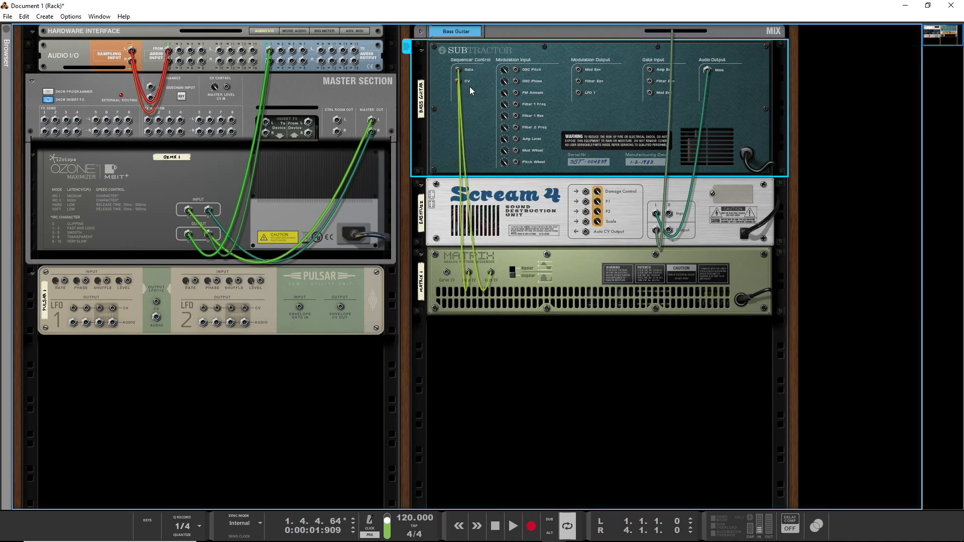
{"action": "mouse_move", "coordinate": [480, 103]}
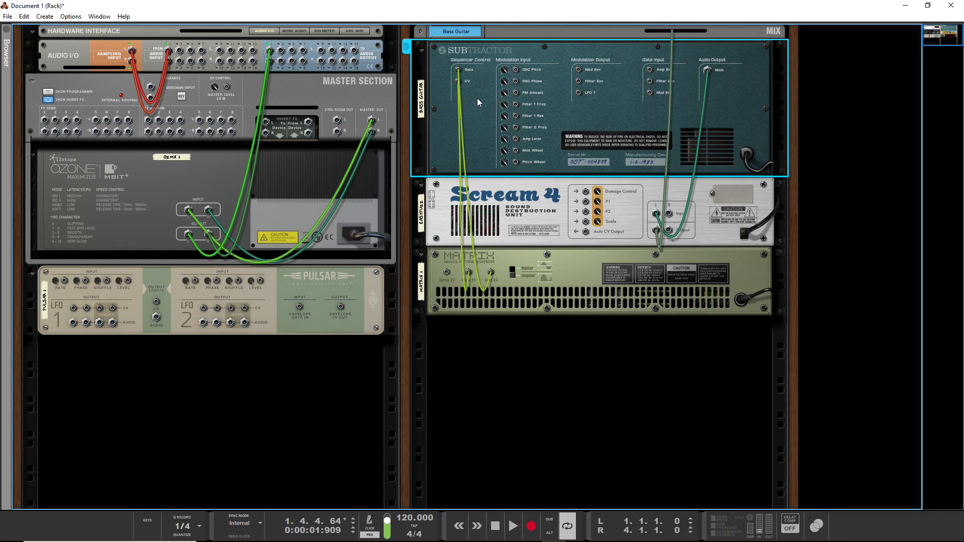
{"action": "mouse_move", "coordinate": [473, 126]}
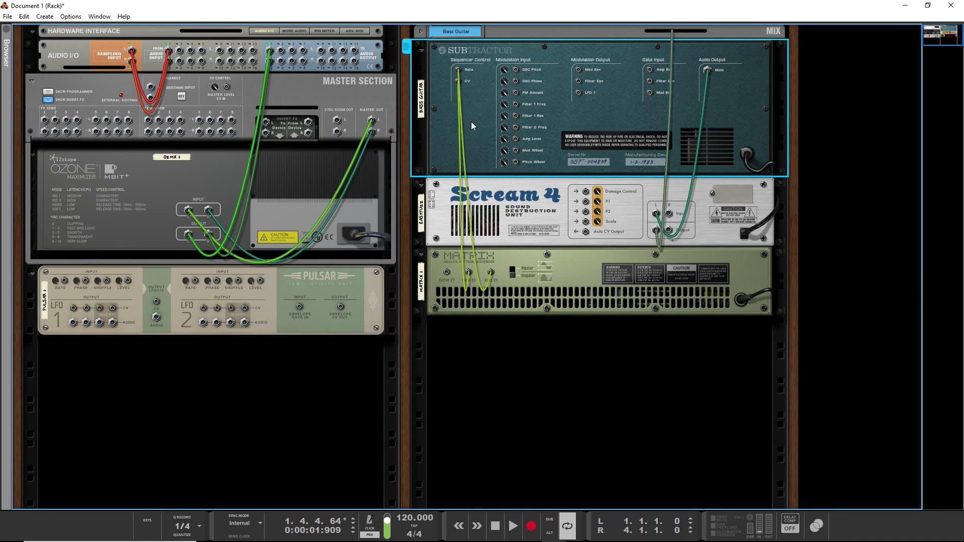
{"action": "mouse_move", "coordinate": [471, 78]}
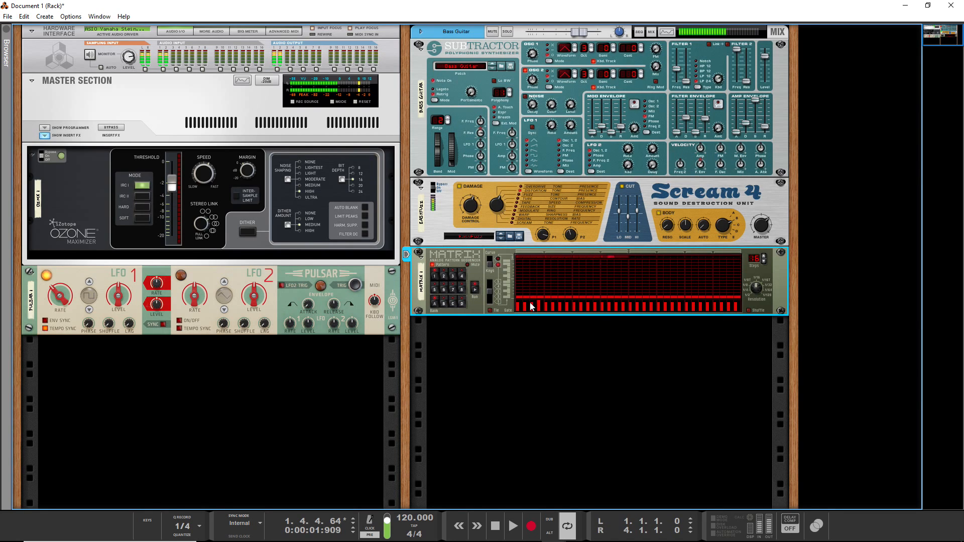
Step: Set gate values across the Matrix steps, dismissing the disk cleanup alert
{"action": "left_click", "coordinate": [512, 526]}
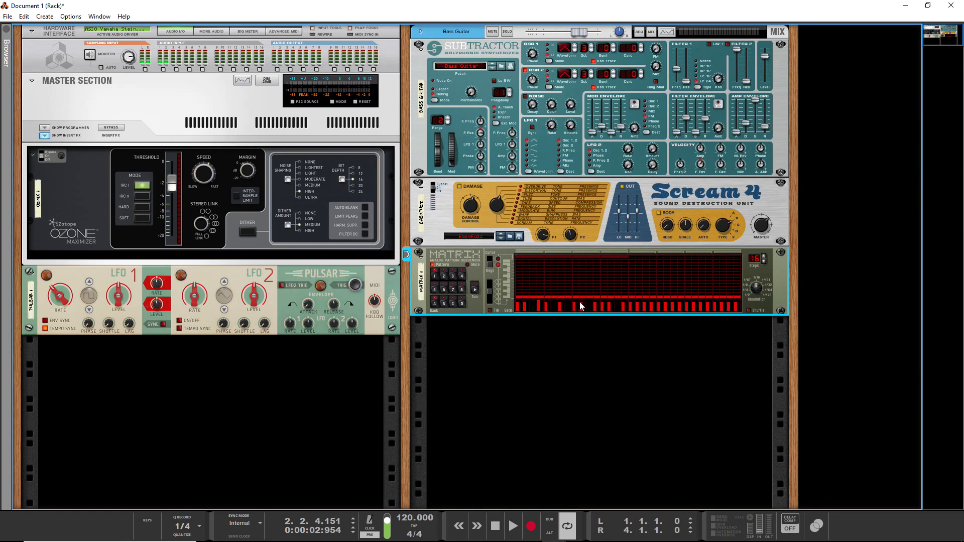
{"action": "mouse_move", "coordinate": [603, 307]}
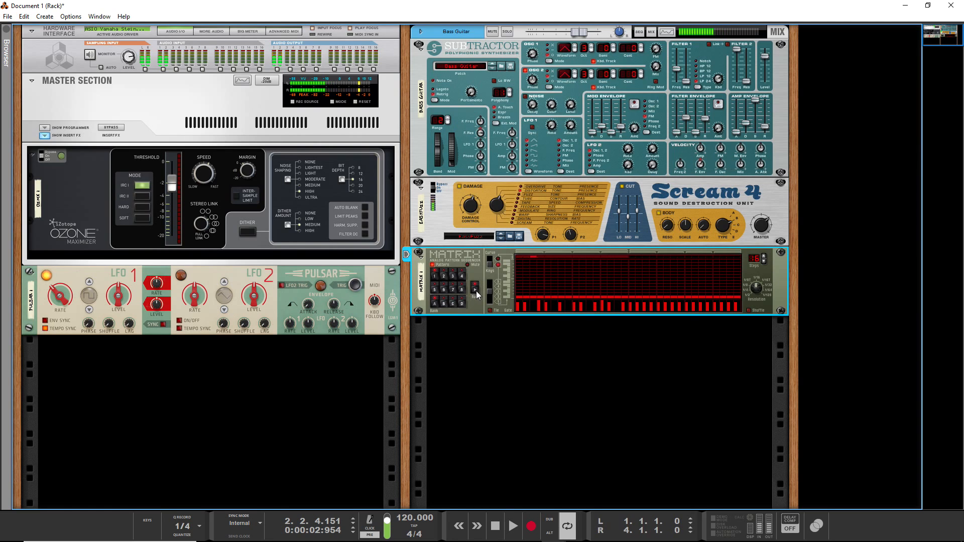
{"action": "mouse_move", "coordinate": [473, 293]}
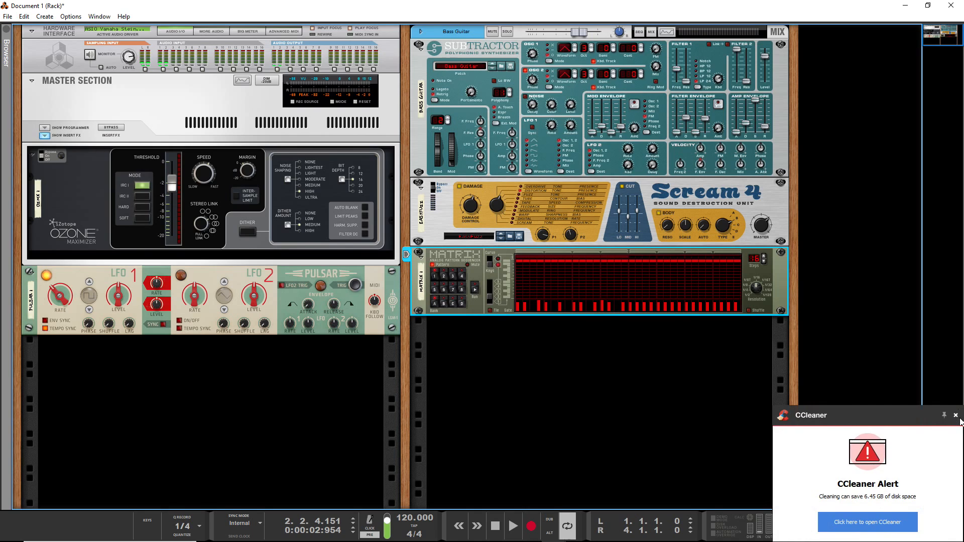
{"action": "left_click", "coordinate": [955, 416]}
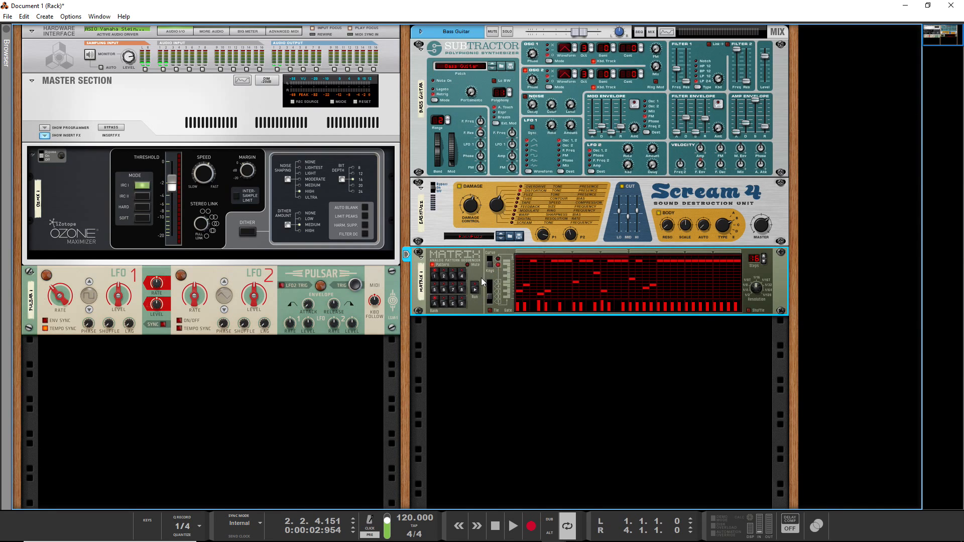
{"action": "mouse_move", "coordinate": [475, 289]}
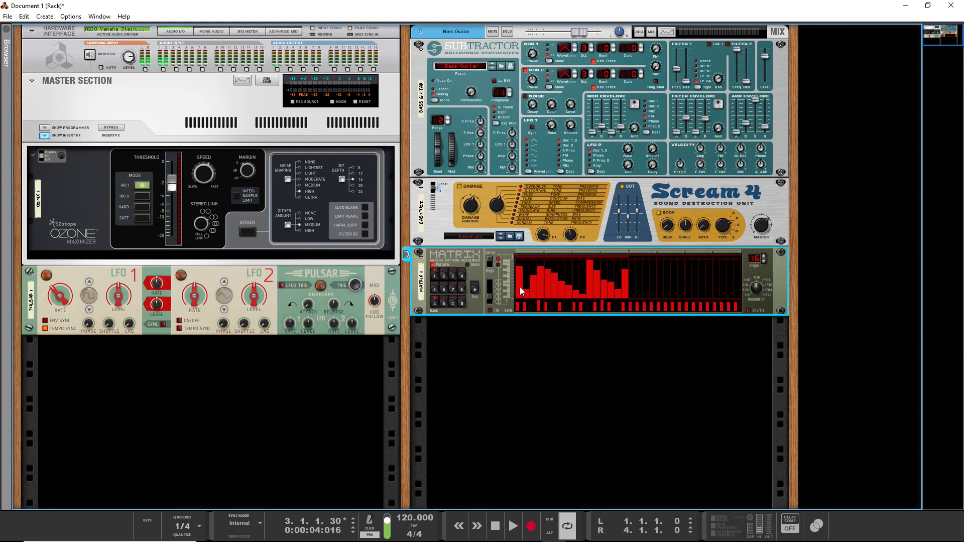
Step: Cable the Matrix Curve CV into Subtractor's Filter 2 Freq modulation input on the rear
{"action": "key", "text": "Tab"}
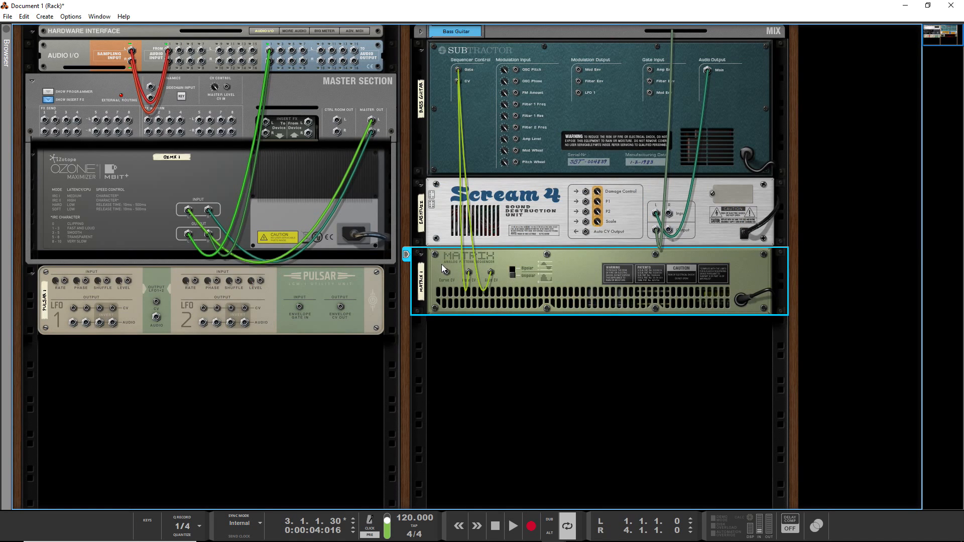
{"action": "mouse_move", "coordinate": [444, 272]}
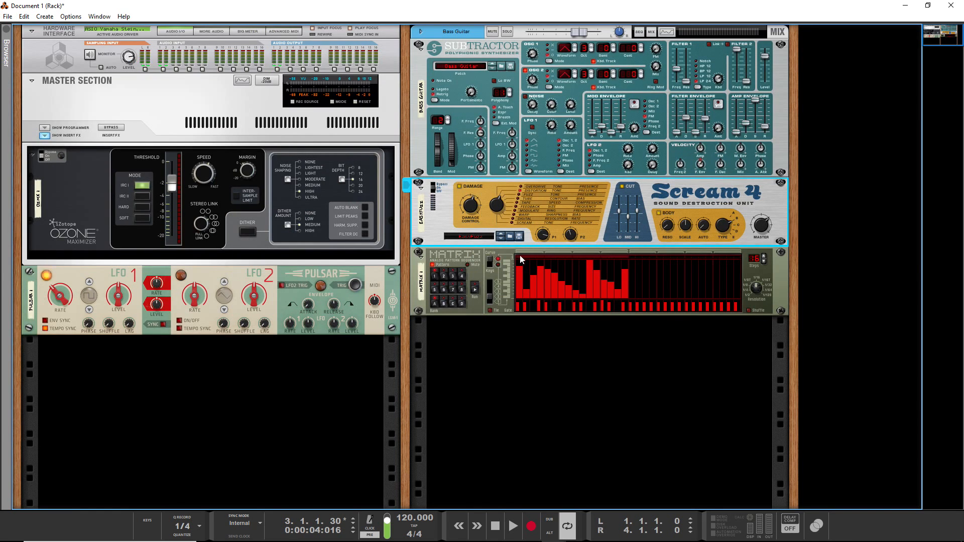
{"action": "left_click", "coordinate": [478, 296]}
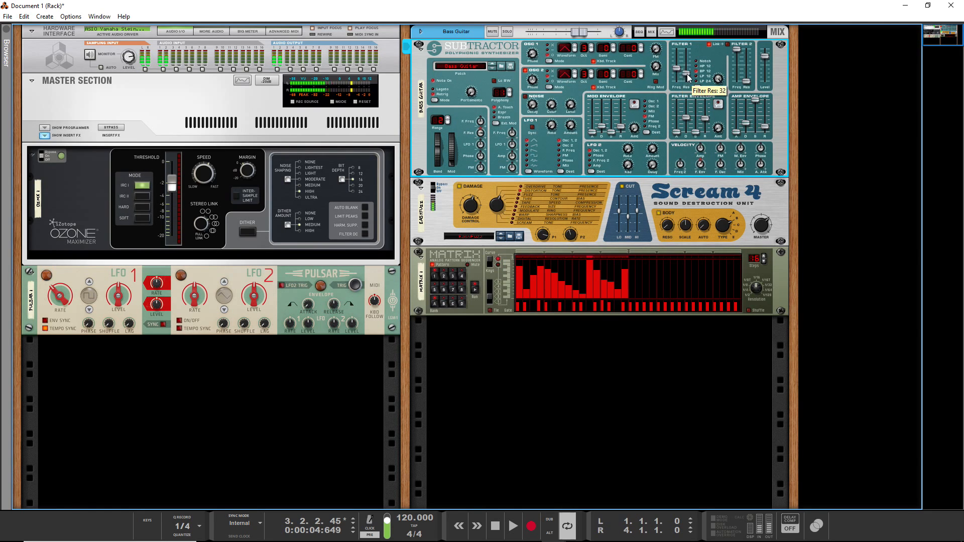
{"action": "mouse_move", "coordinate": [744, 60]}
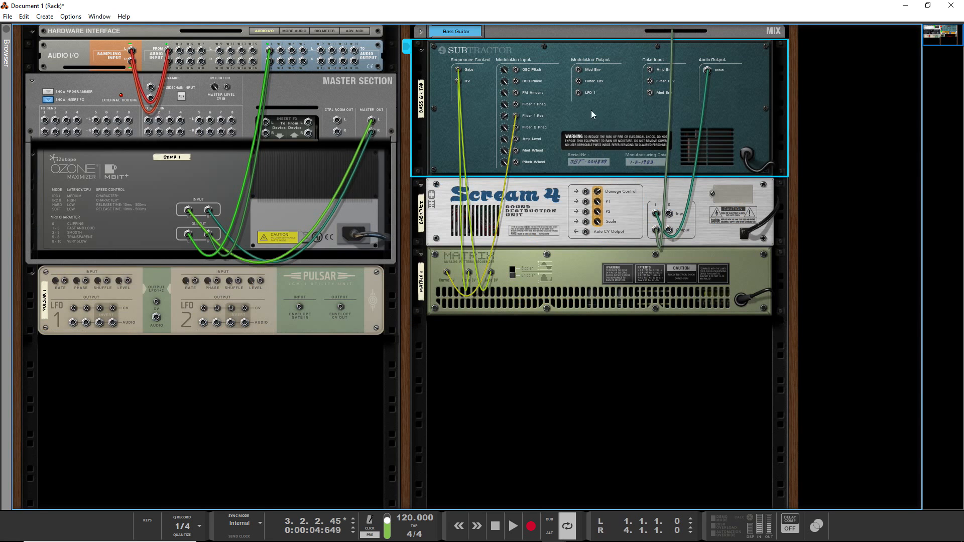
{"action": "mouse_move", "coordinate": [507, 128]}
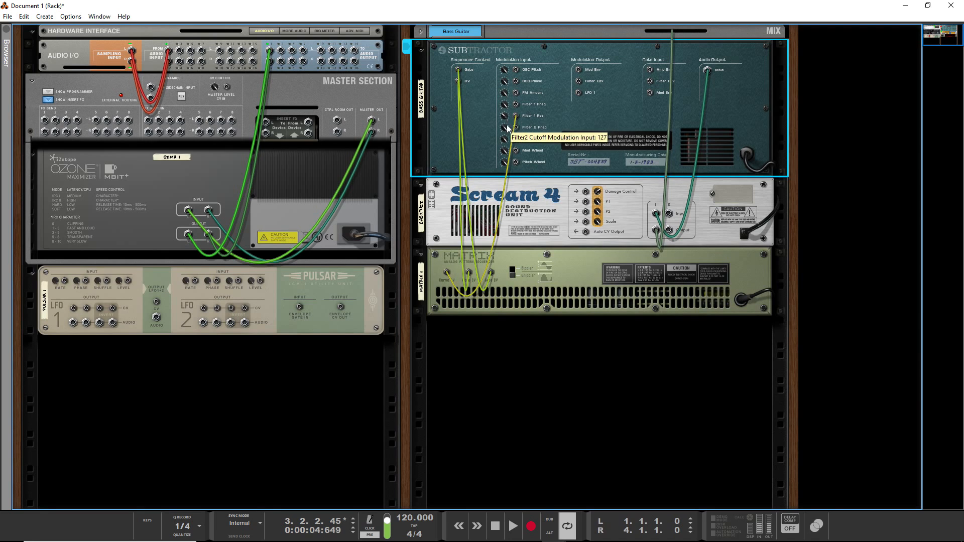
{"action": "mouse_move", "coordinate": [384, 255]}
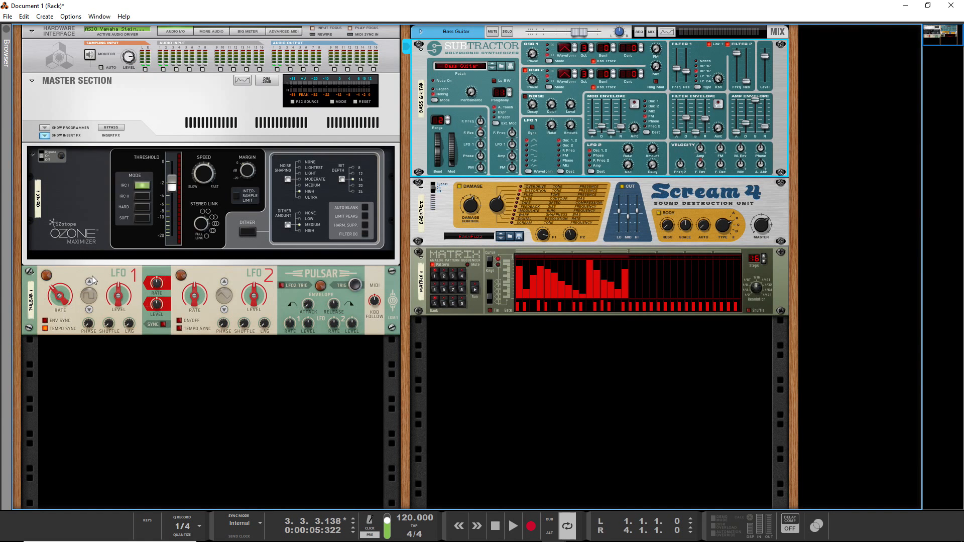
Step: Cable Pulsar LFO 1 Out into a Scream 4 CV input and set LFO 1 Level to 89%
{"action": "left_click", "coordinate": [46, 275]}
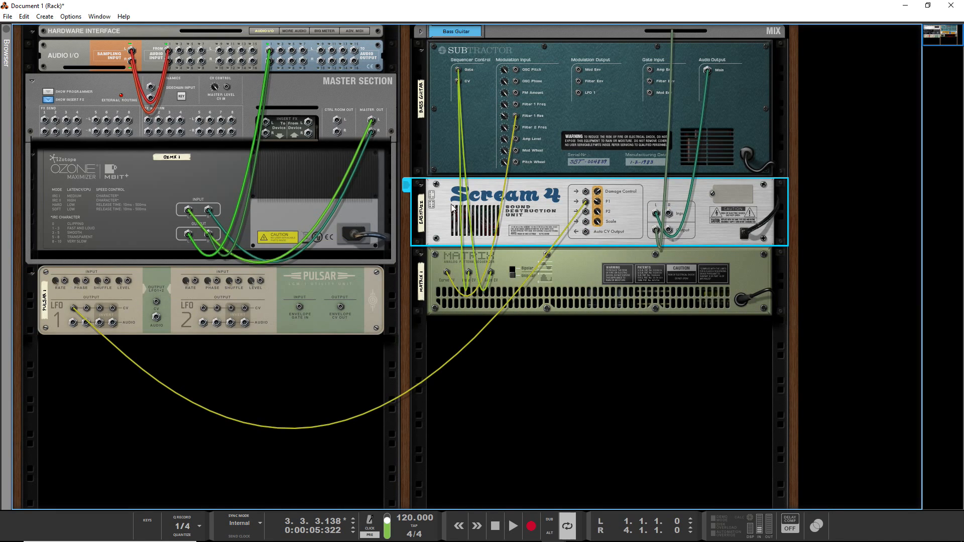
{"action": "mouse_move", "coordinate": [332, 284]}
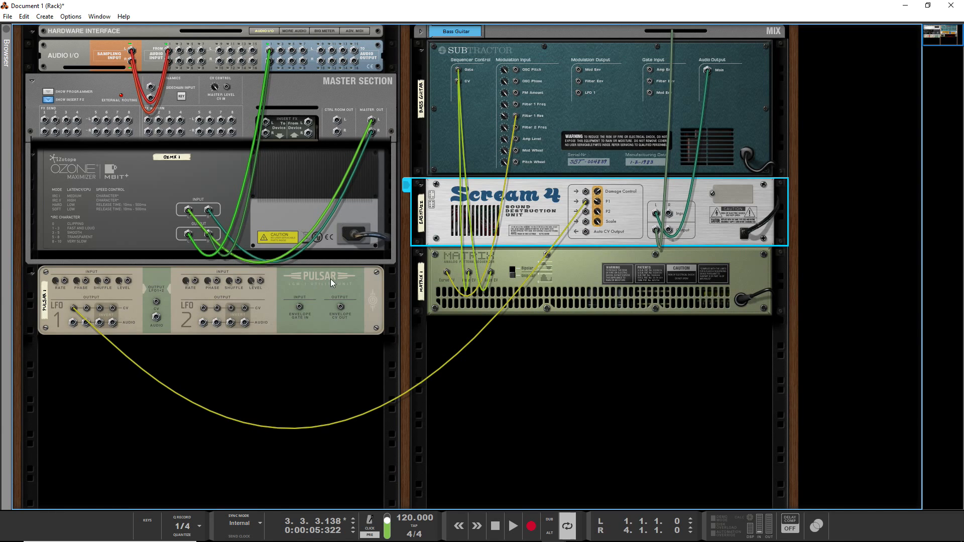
{"action": "left_click", "coordinate": [513, 526]}
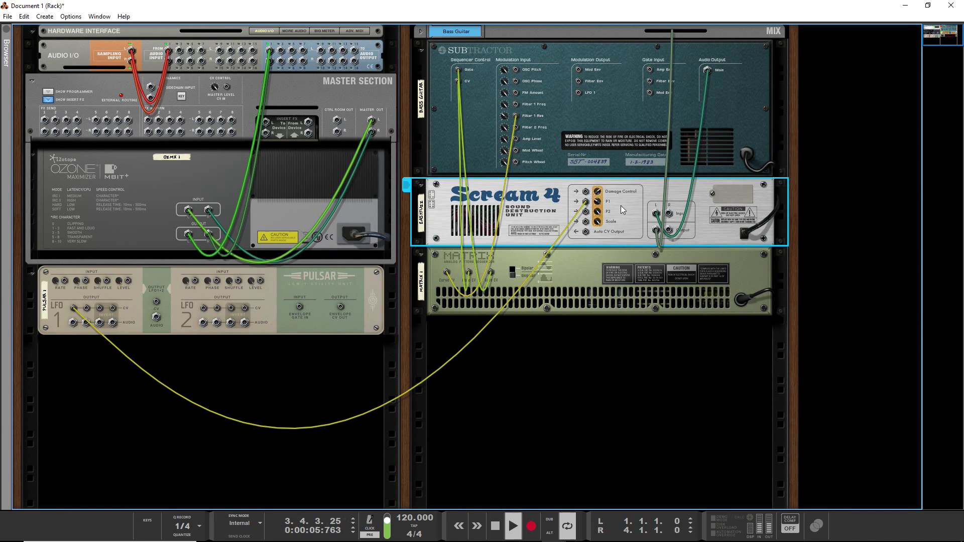
{"action": "mouse_move", "coordinate": [596, 201]}
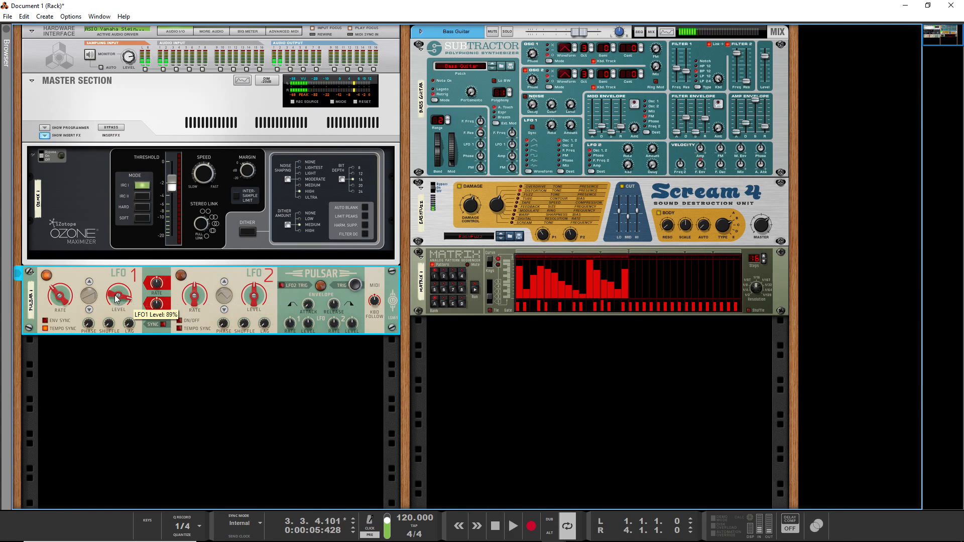
{"action": "mouse_move", "coordinate": [551, 228]}
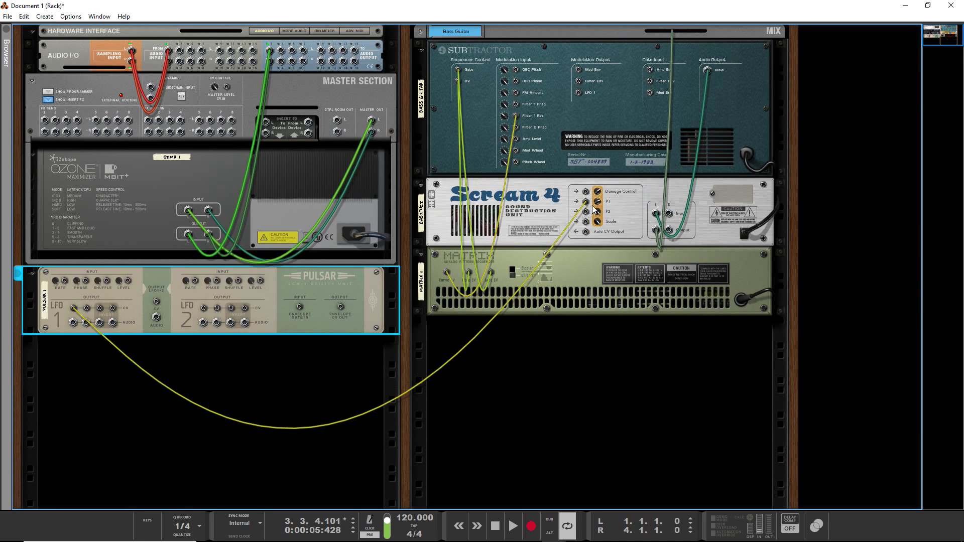
Step: Cable Pulsar LFO 2 Out into a Subtractor modulation input and set Mod Wheel to 16
{"action": "key", "text": "Tab"}
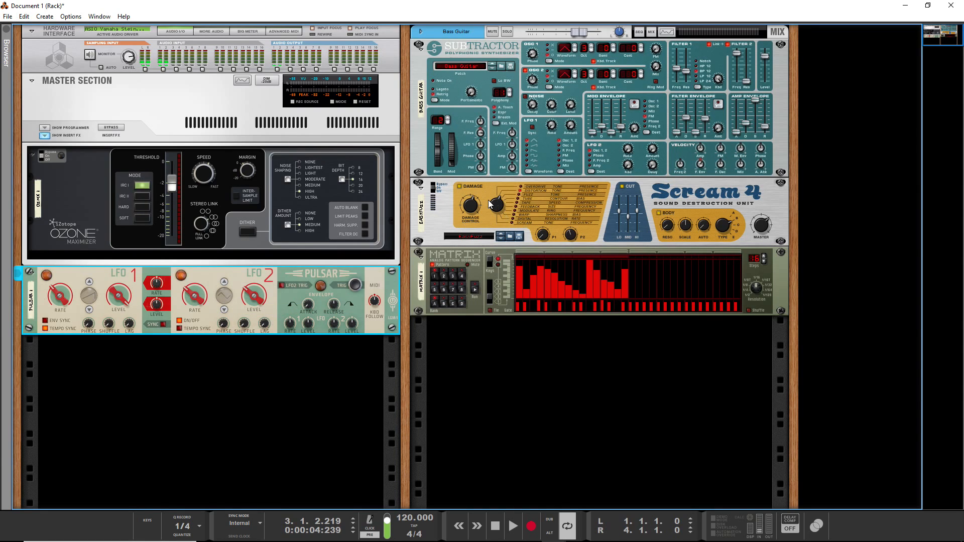
{"action": "mouse_move", "coordinate": [452, 147]}
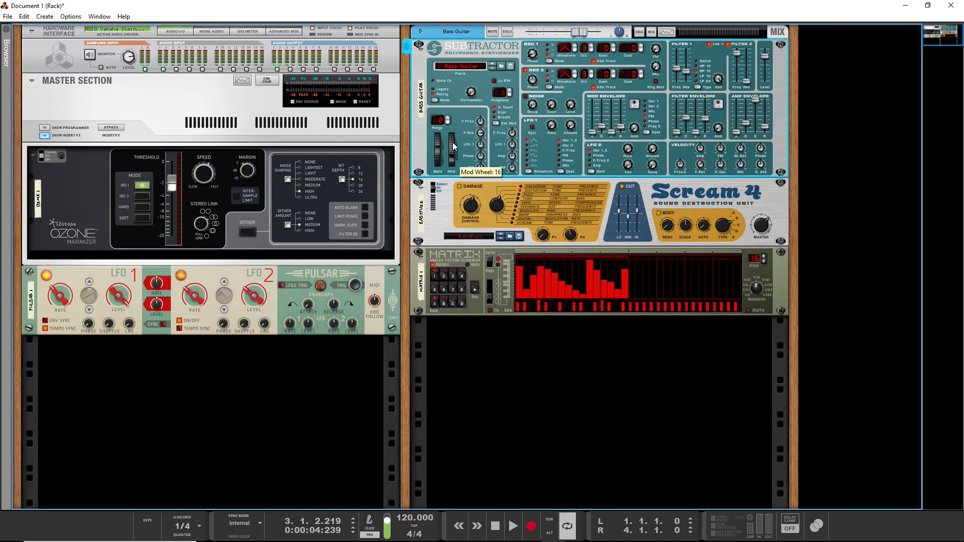
{"action": "mouse_move", "coordinate": [456, 140]}
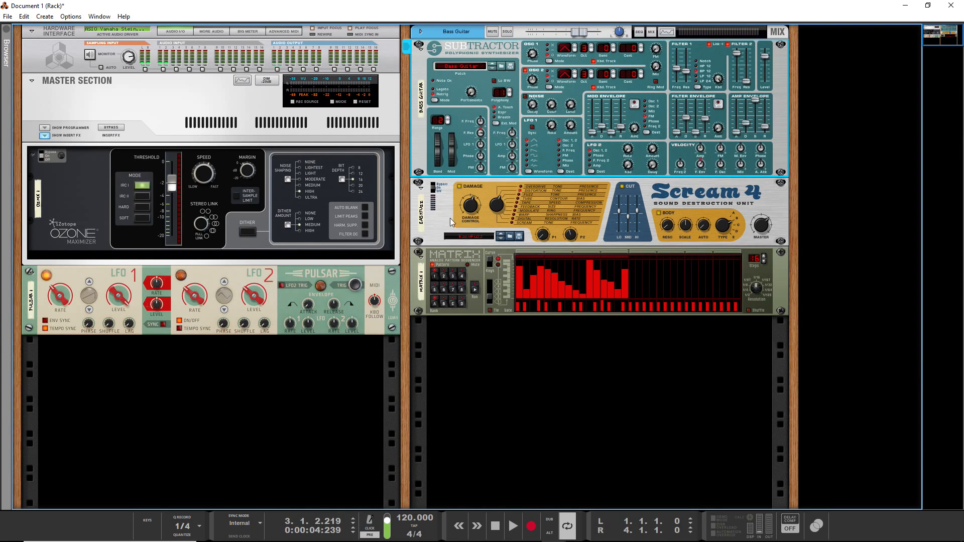
{"action": "key", "text": "Tab"}
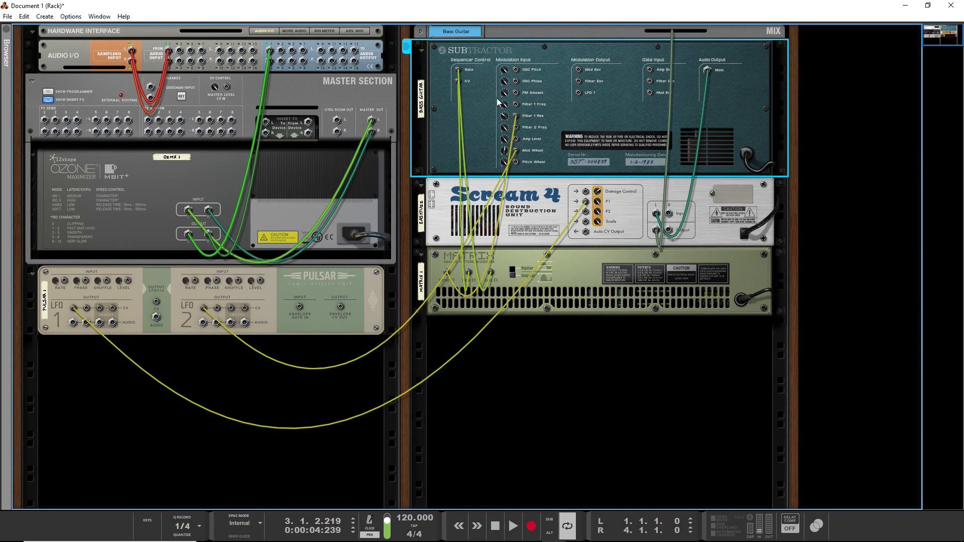
{"action": "mouse_move", "coordinate": [504, 182]}
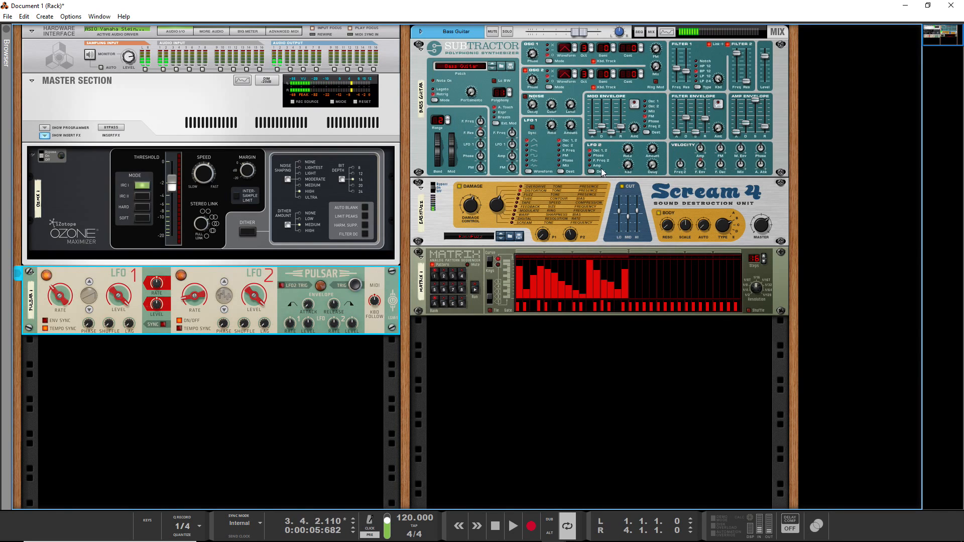
Step: Check the rear cabling, then play the song to audition the LFO modulation
{"action": "key", "text": "Tab"}
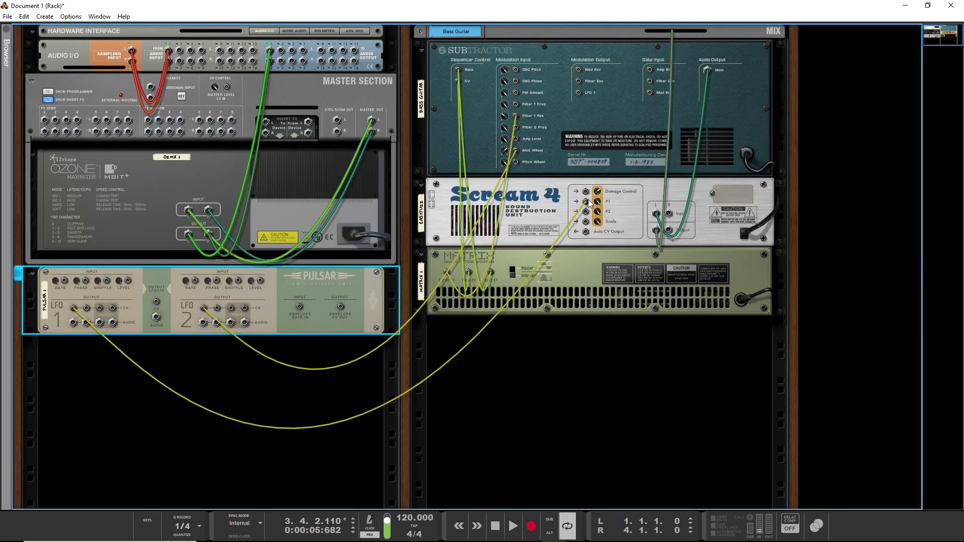
{"action": "mouse_move", "coordinate": [574, 212]}
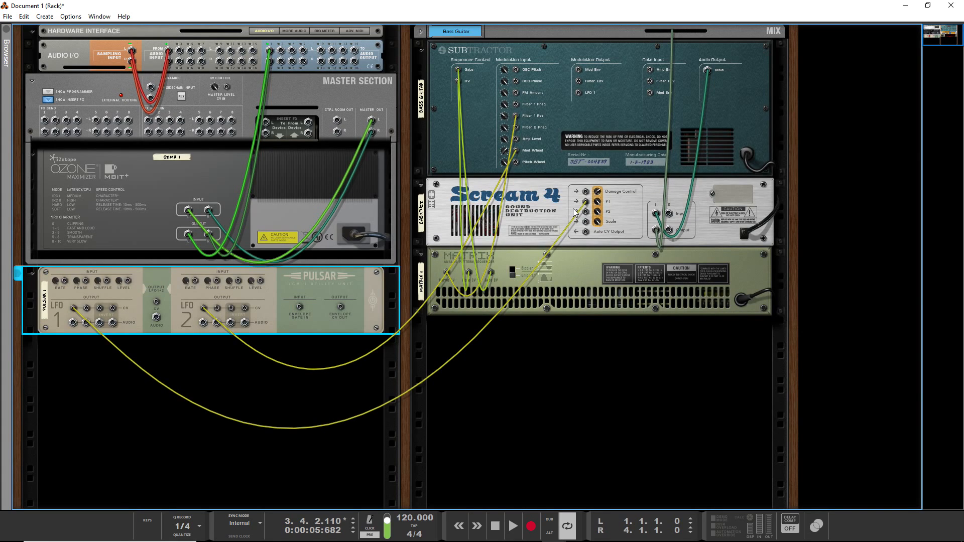
{"action": "mouse_move", "coordinate": [571, 210]}
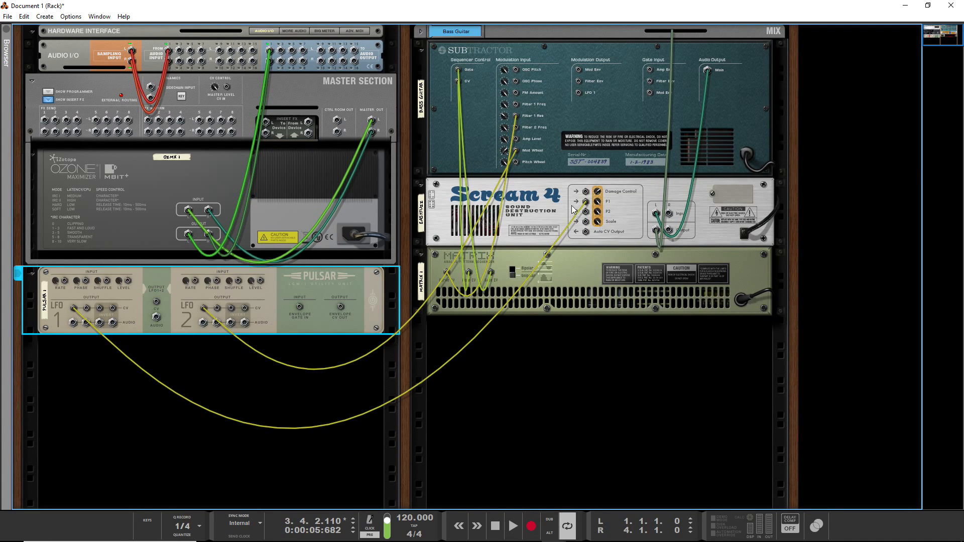
{"action": "mouse_move", "coordinate": [588, 232]}
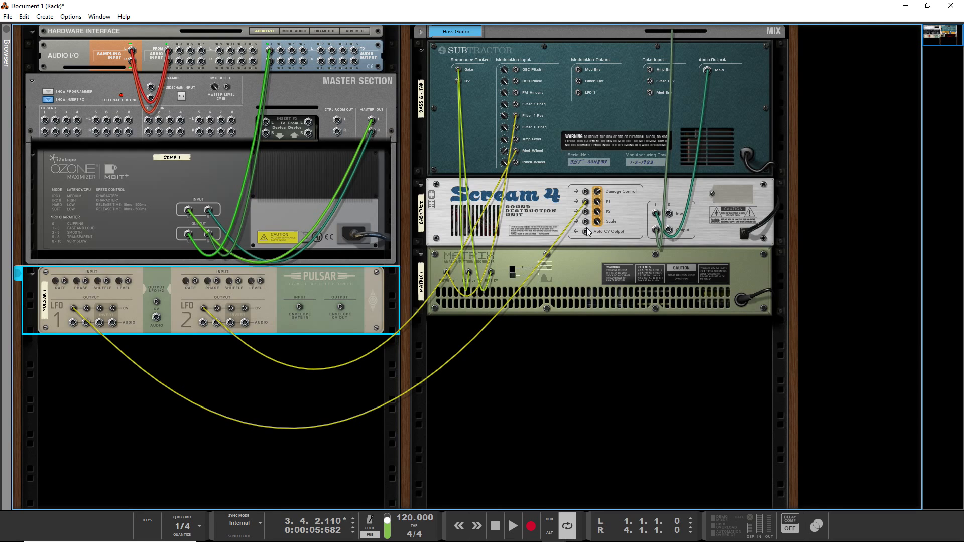
{"action": "mouse_move", "coordinate": [611, 136]}
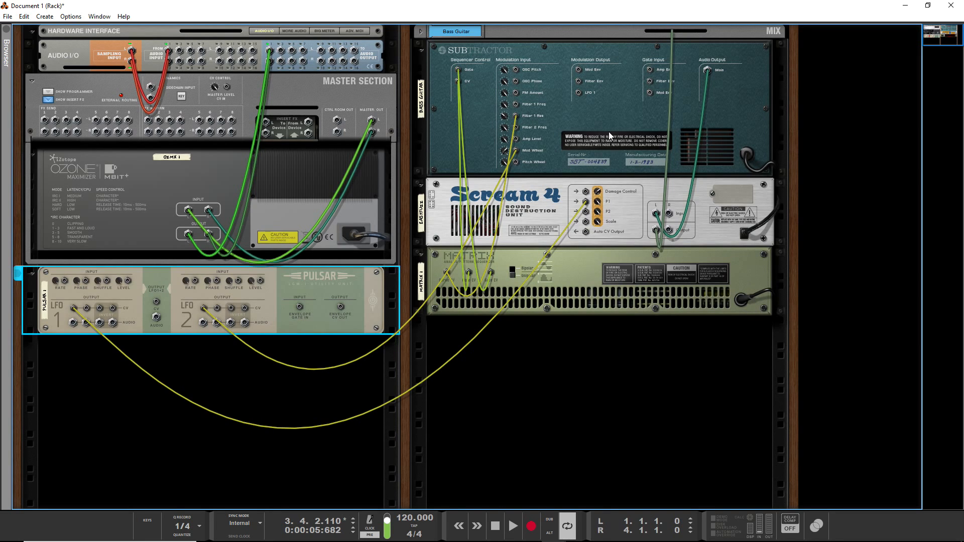
{"action": "mouse_move", "coordinate": [601, 151]}
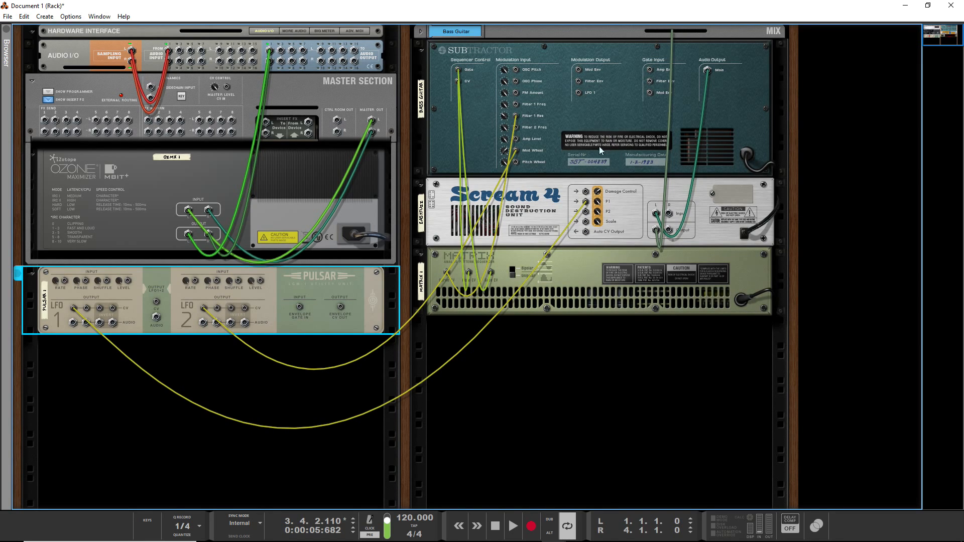
{"action": "mouse_move", "coordinate": [593, 153]}
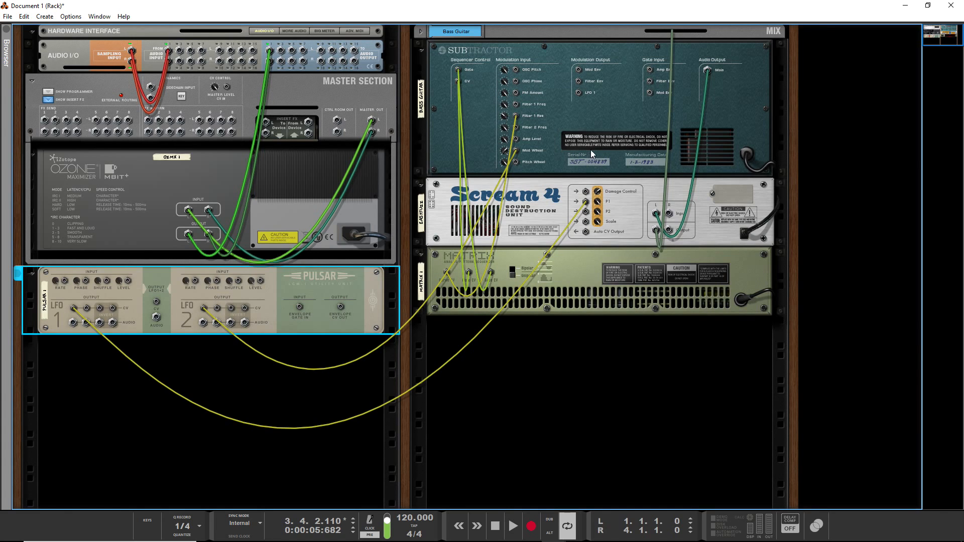
{"action": "mouse_move", "coordinate": [623, 200]}
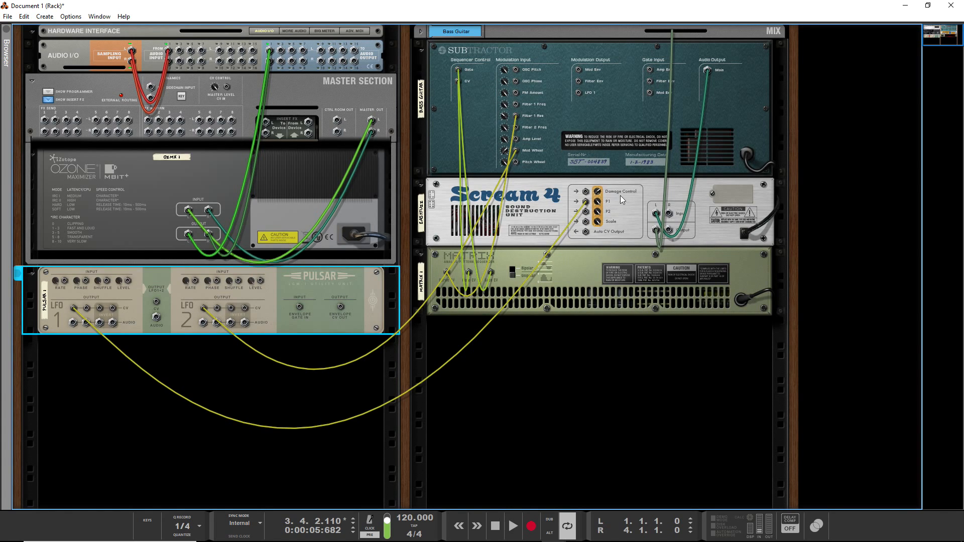
{"action": "mouse_move", "coordinate": [626, 157]}
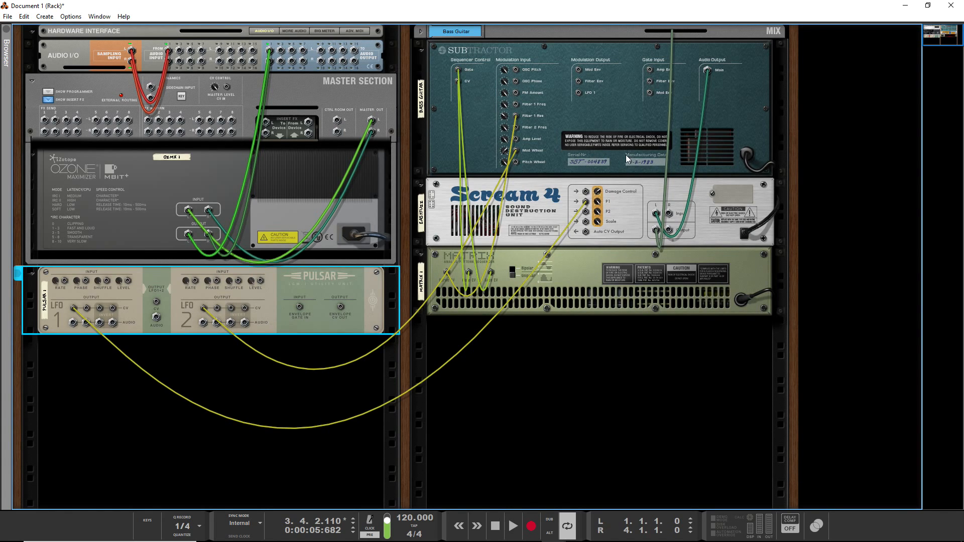
{"action": "mouse_move", "coordinate": [593, 169]}
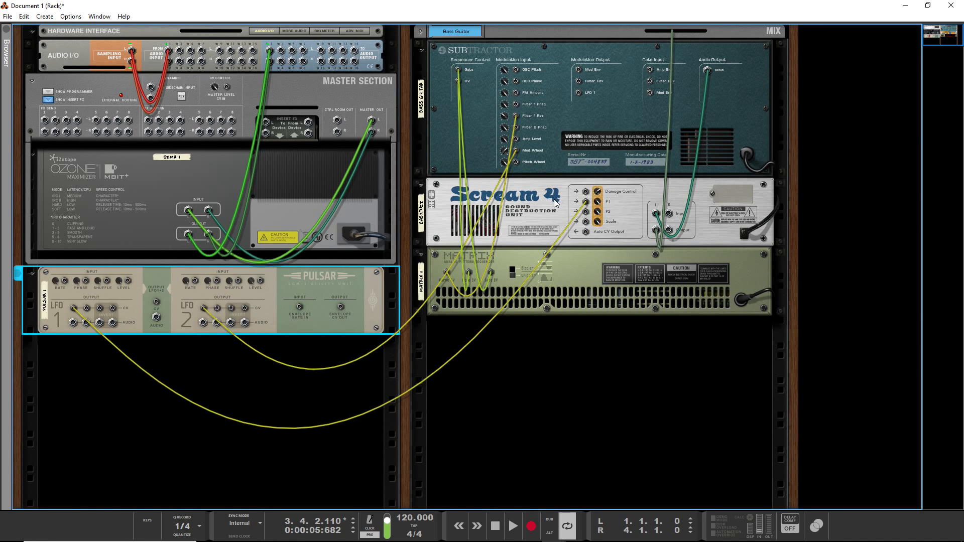
{"action": "mouse_move", "coordinate": [589, 87]}
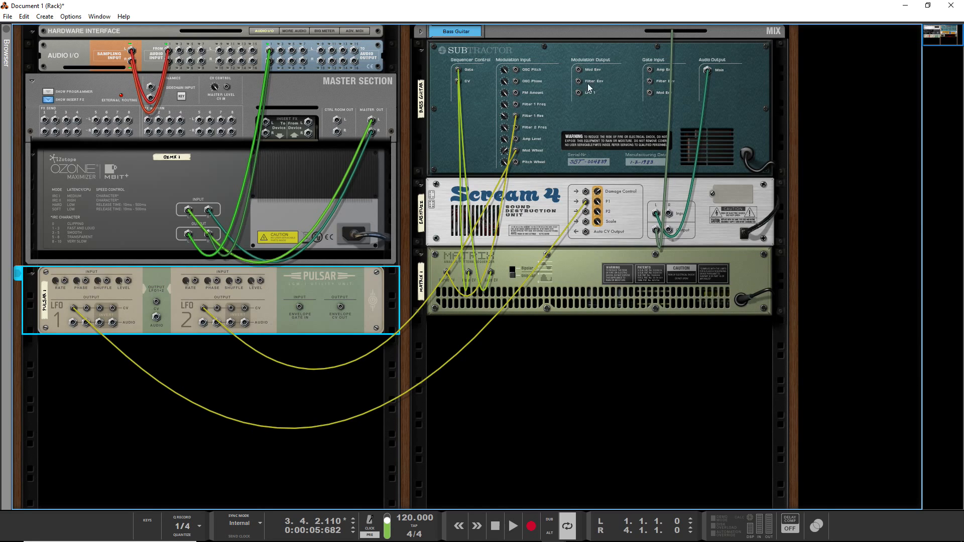
{"action": "mouse_move", "coordinate": [582, 89]}
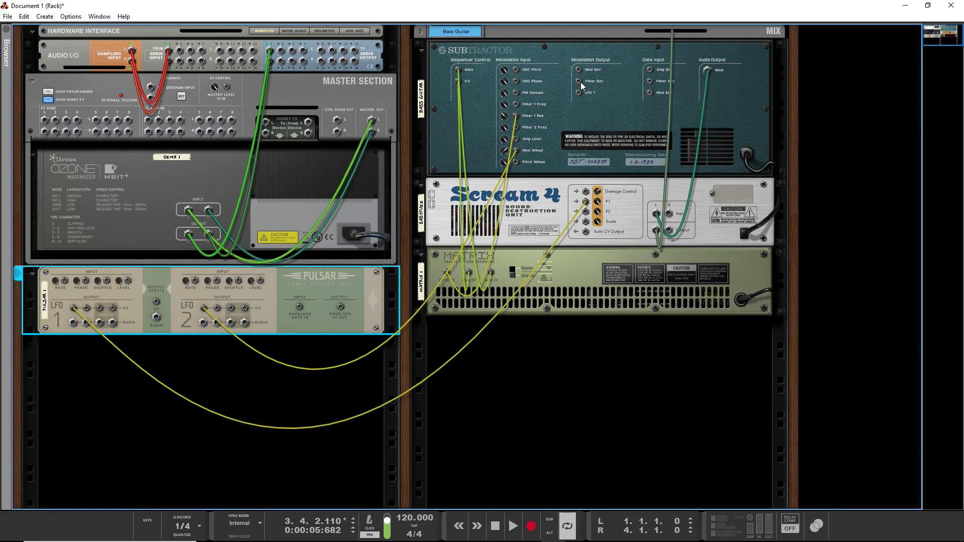
{"action": "mouse_move", "coordinate": [588, 232]}
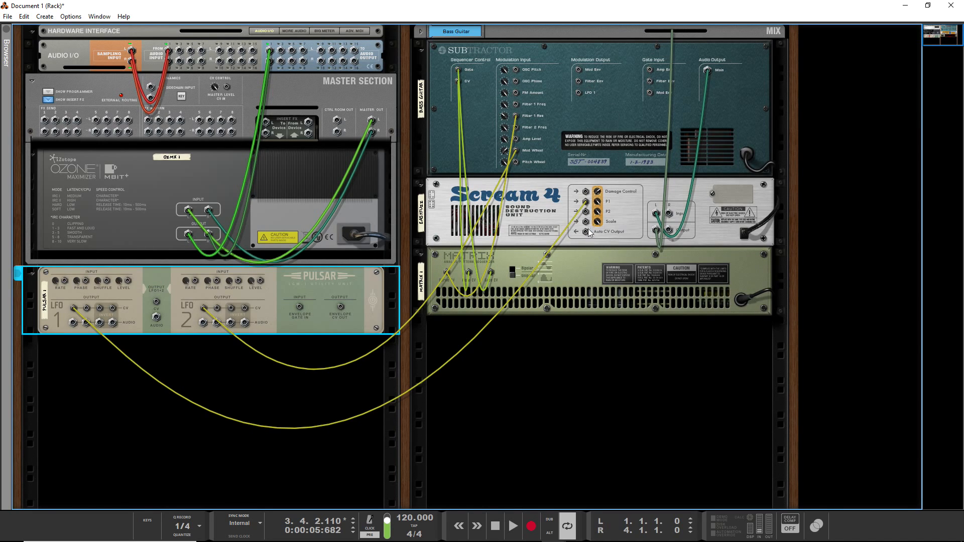
{"action": "left_click", "coordinate": [505, 212]}
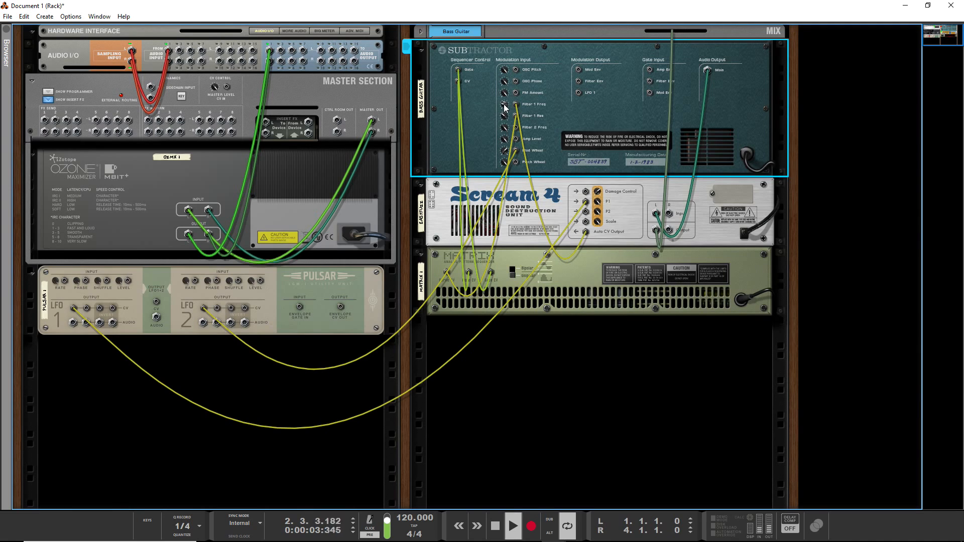
{"action": "mouse_move", "coordinate": [505, 104]}
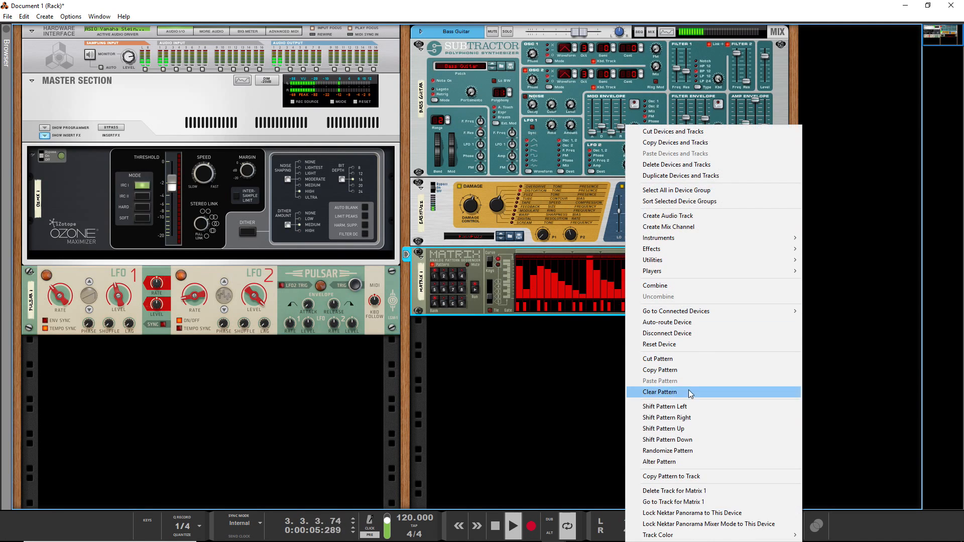
{"action": "mouse_move", "coordinate": [667, 452]}
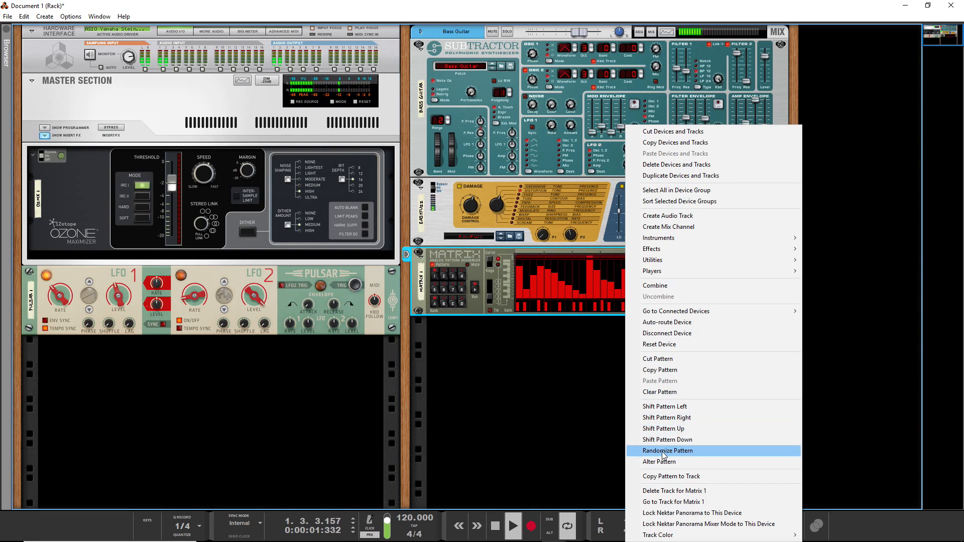
Step: Randomize the Matrix pattern from its context menu
{"action": "left_click", "coordinate": [667, 451]}
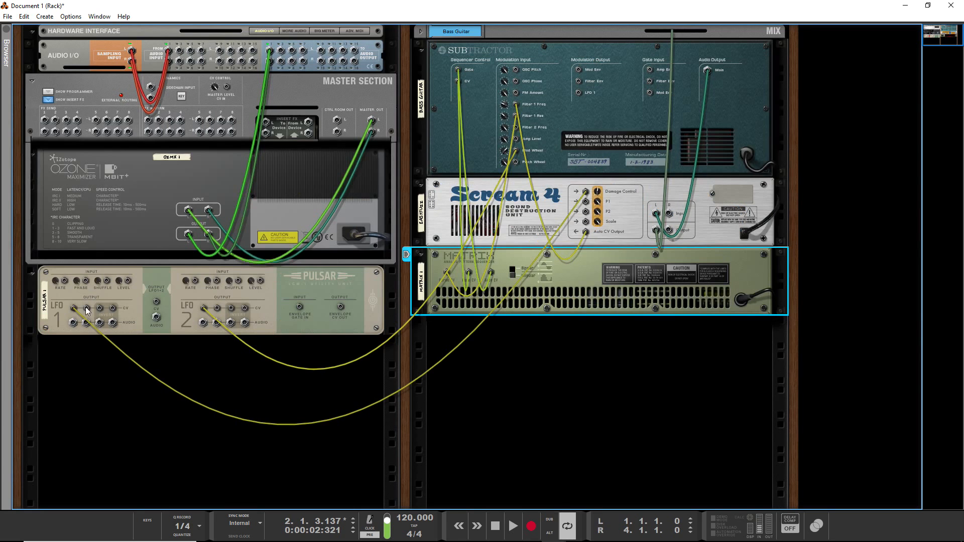
{"action": "mouse_move", "coordinate": [245, 311]}
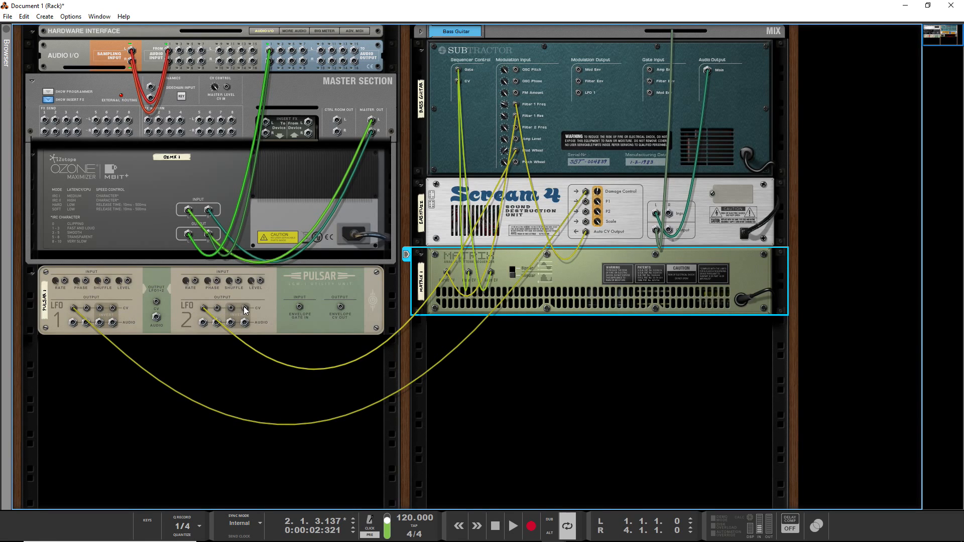
{"action": "mouse_move", "coordinate": [245, 310]}
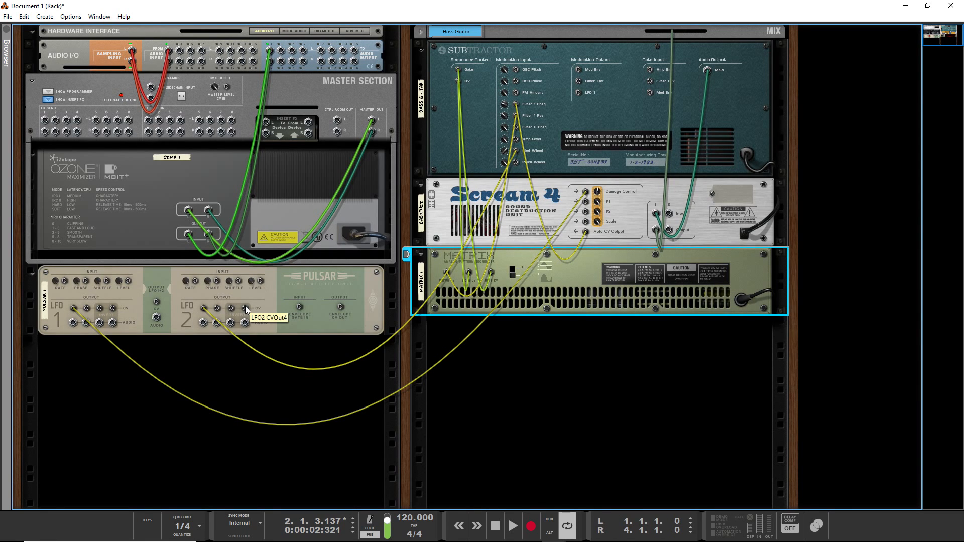
{"action": "mouse_move", "coordinate": [169, 308]}
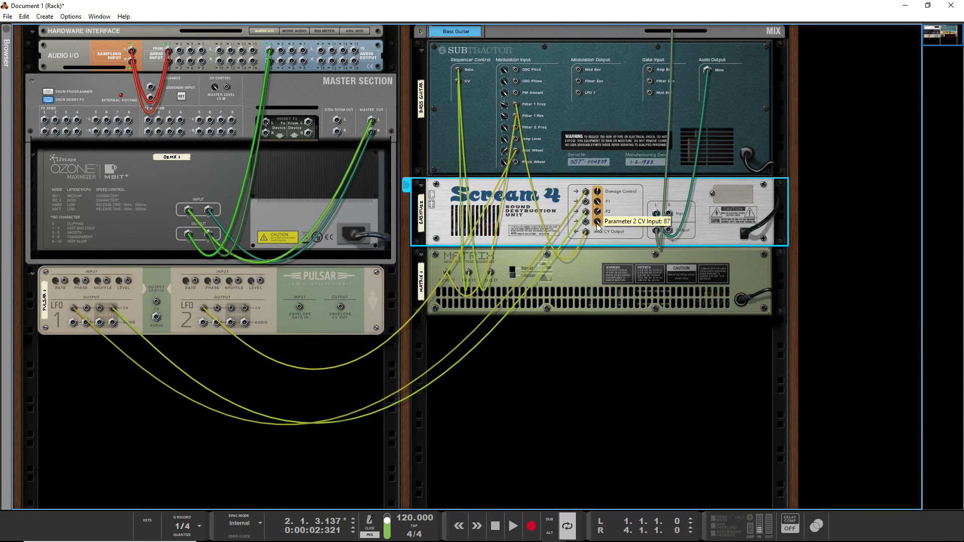
{"action": "mouse_move", "coordinate": [94, 315]}
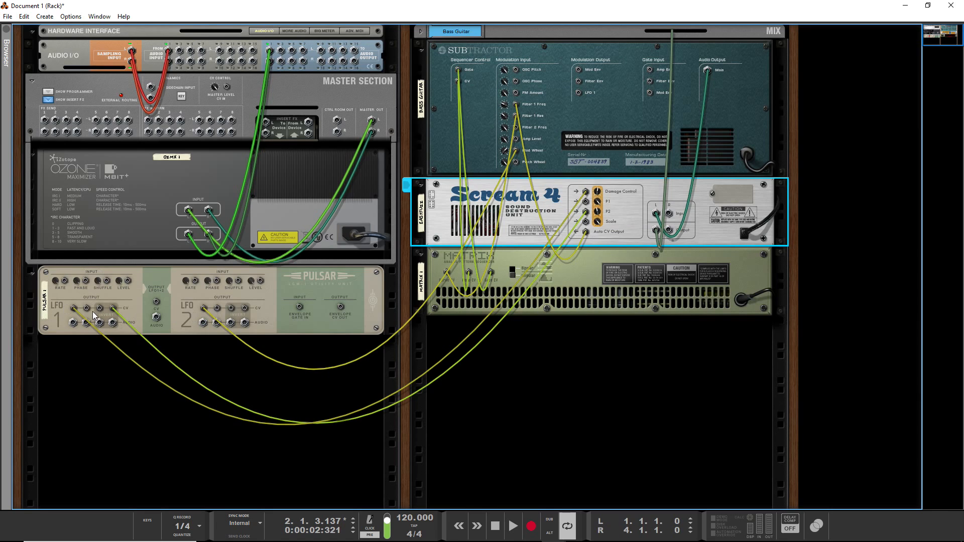
{"action": "mouse_move", "coordinate": [89, 319]}
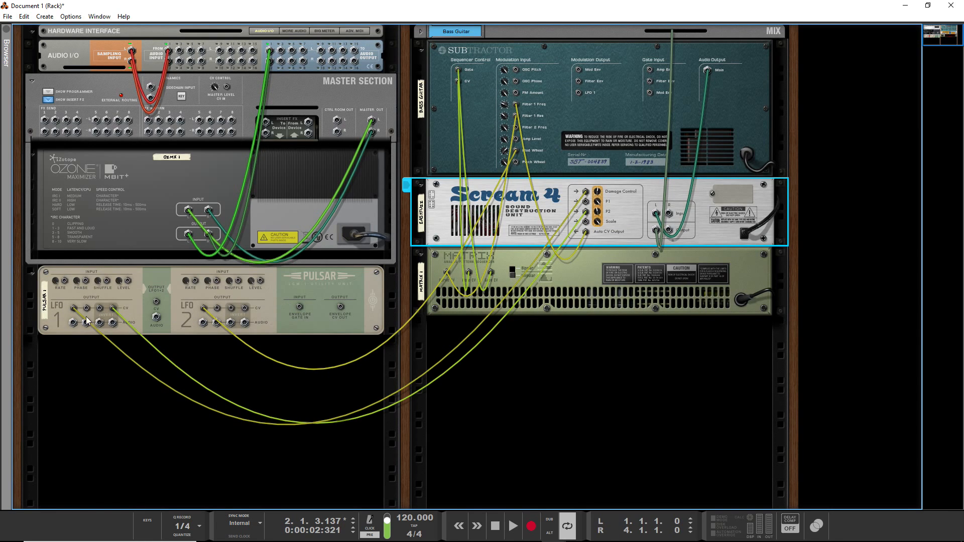
{"action": "mouse_move", "coordinate": [101, 314]}
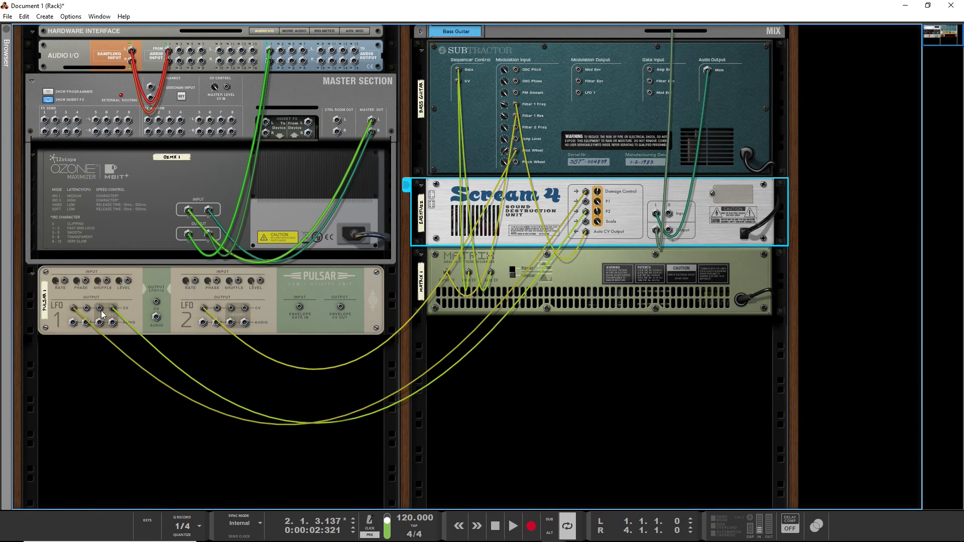
Step: Drag Pulsar LFO 1 CV outputs to the Subtractor Filter 1 modulation input jacks
{"action": "left_click", "coordinate": [197, 293]}
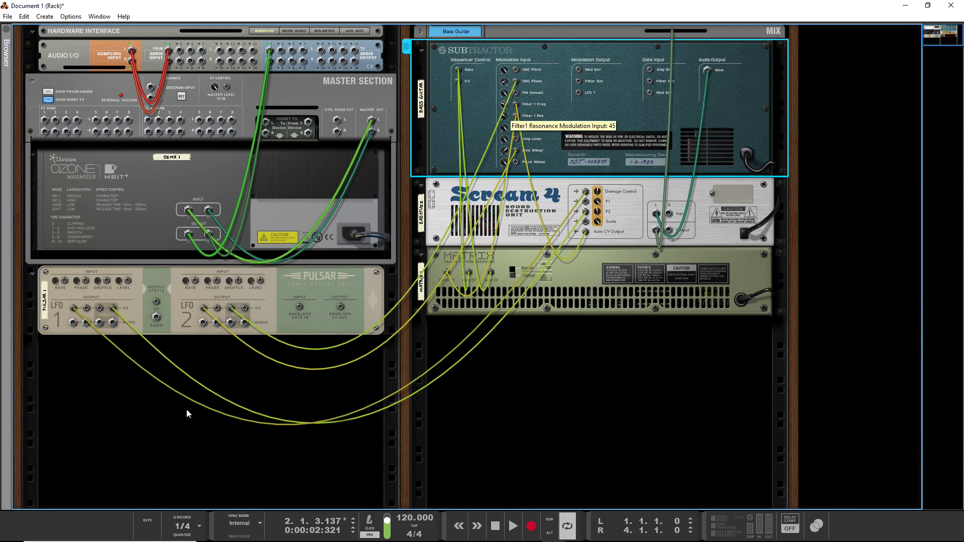
Step: Create a Spider CV Merger & Splitter from the Utilities device menu below the Pulsar
{"action": "right_click", "coordinate": [188, 414]}
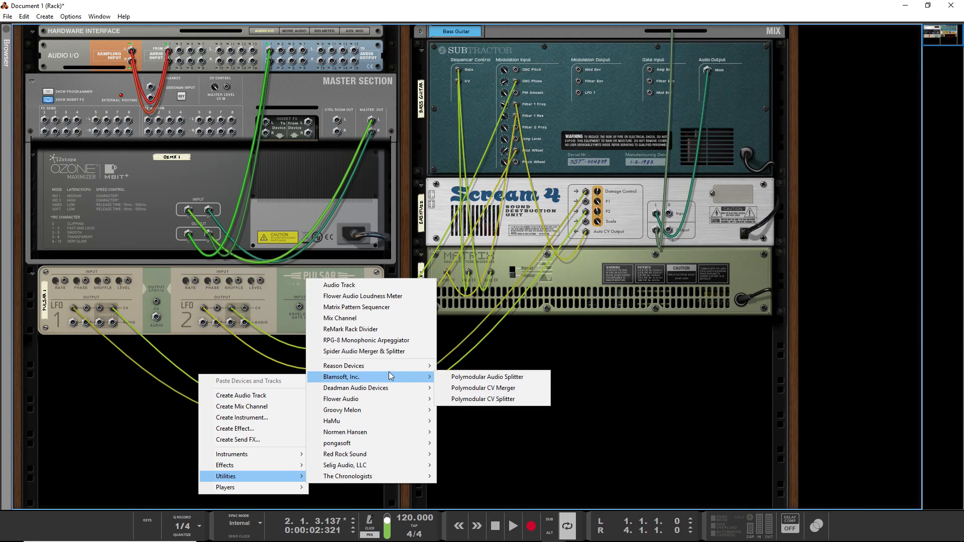
{"action": "mouse_move", "coordinate": [343, 366]}
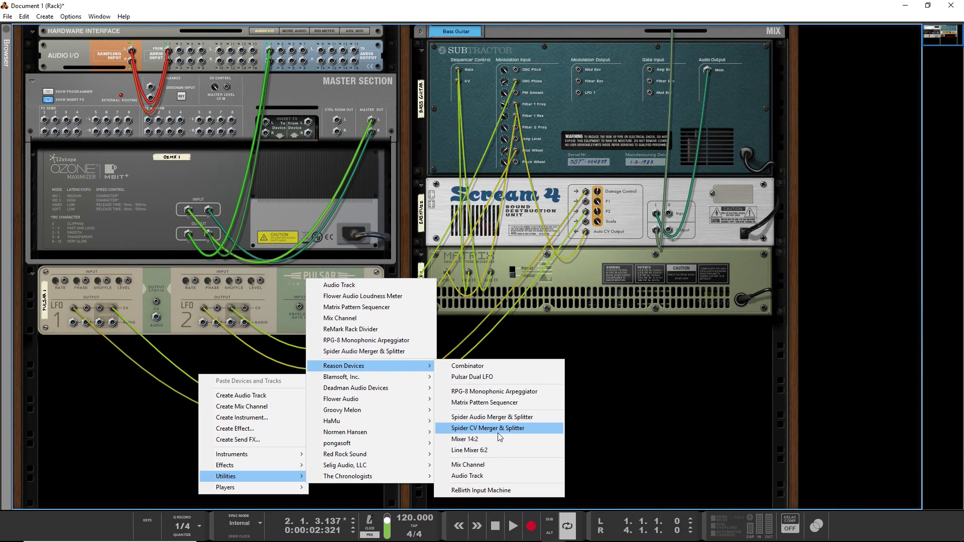
{"action": "left_click", "coordinate": [488, 428]}
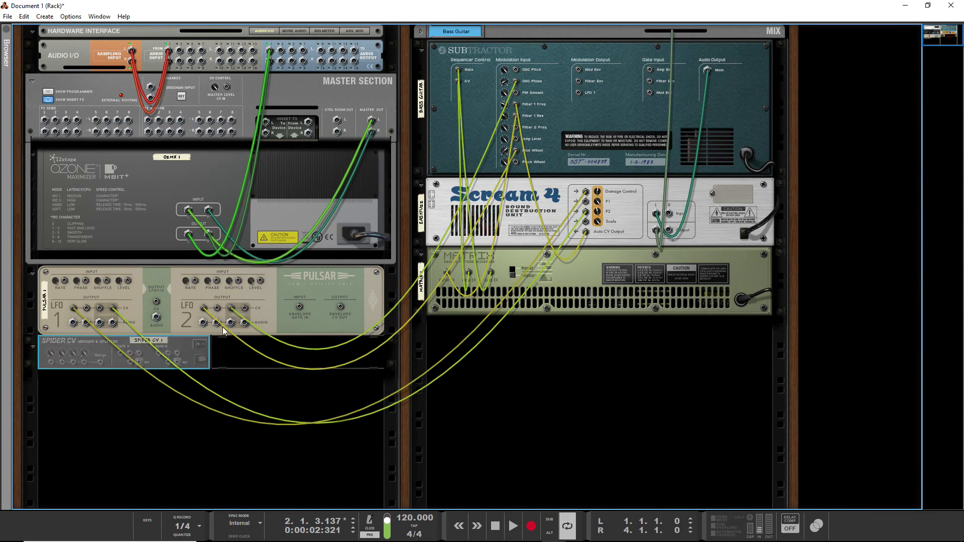
Step: Cable Pulsar LFO 1 CV out into Spider Split A, and a Split A output to Subtractor's Amp Env input
{"action": "left_click", "coordinate": [209, 300]}
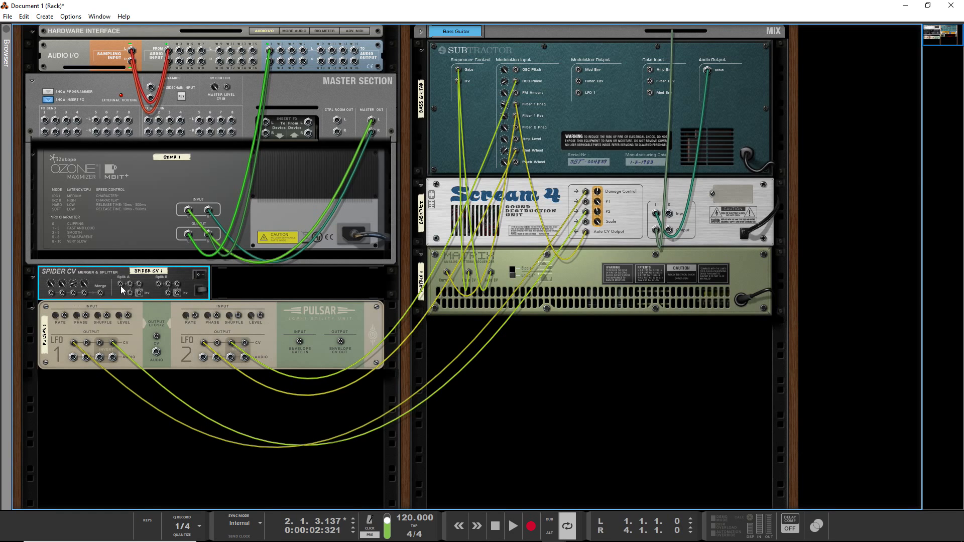
{"action": "mouse_move", "coordinate": [139, 292]}
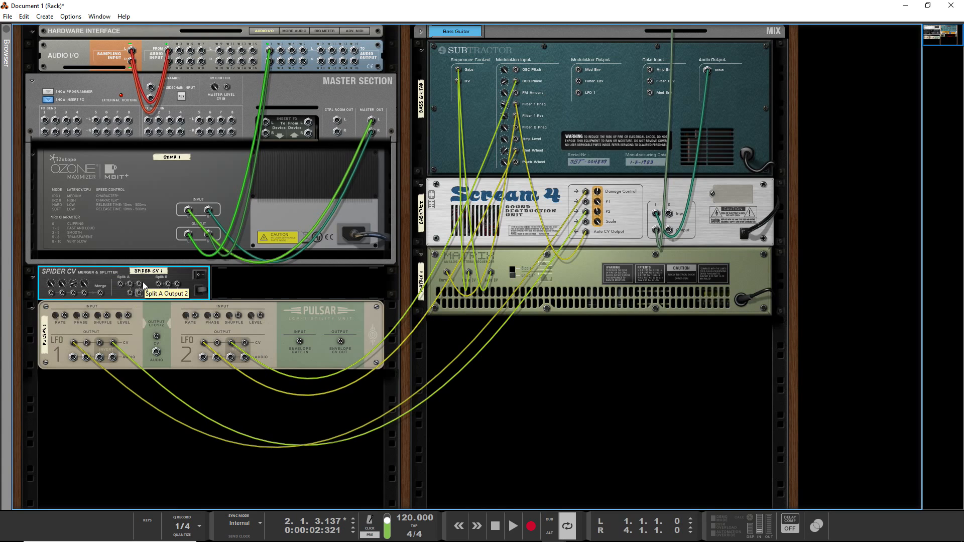
{"action": "mouse_move", "coordinate": [90, 301]}
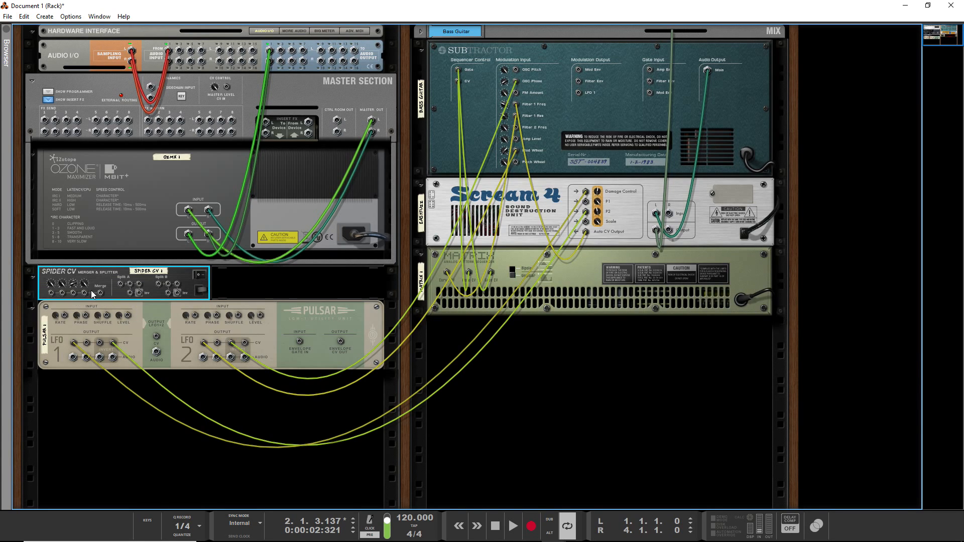
{"action": "mouse_move", "coordinate": [191, 284]}
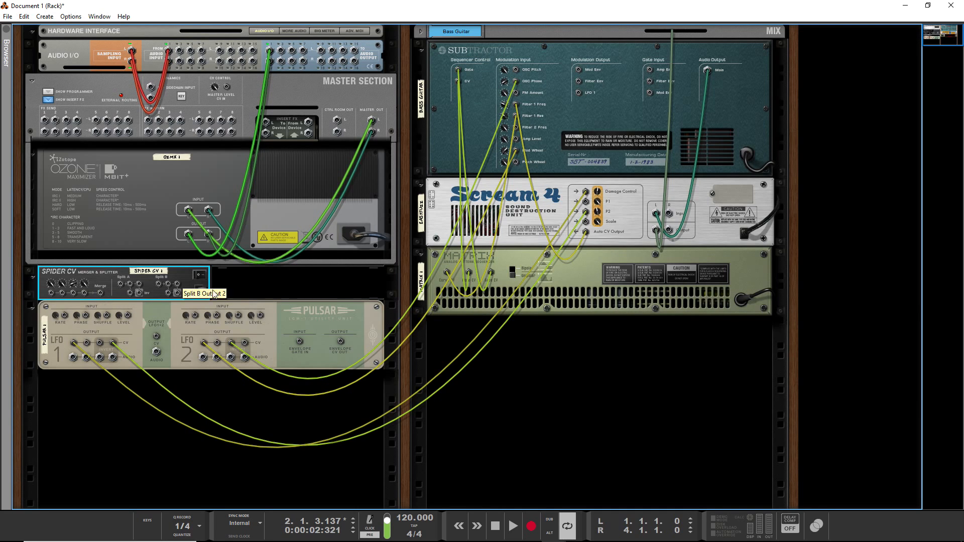
{"action": "mouse_move", "coordinate": [111, 334]}
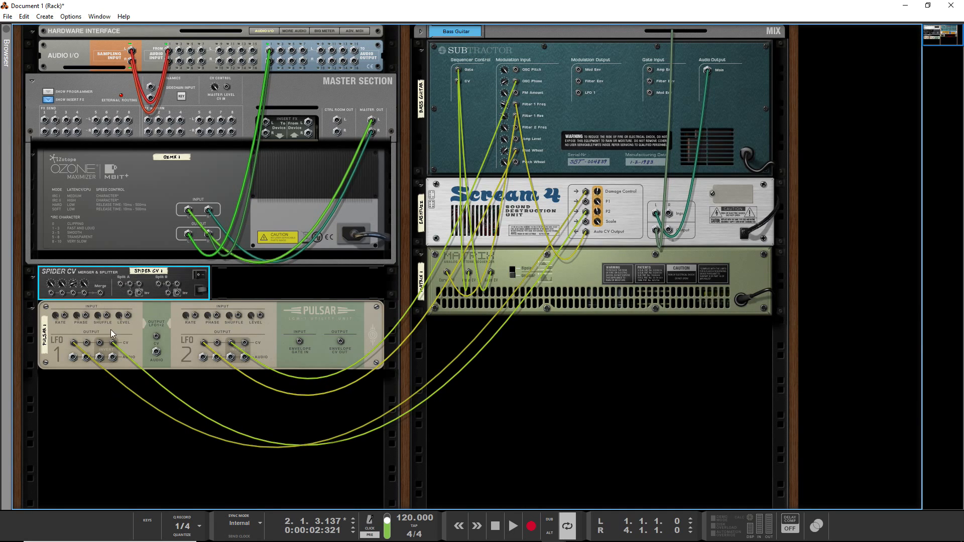
{"action": "mouse_move", "coordinate": [100, 344]}
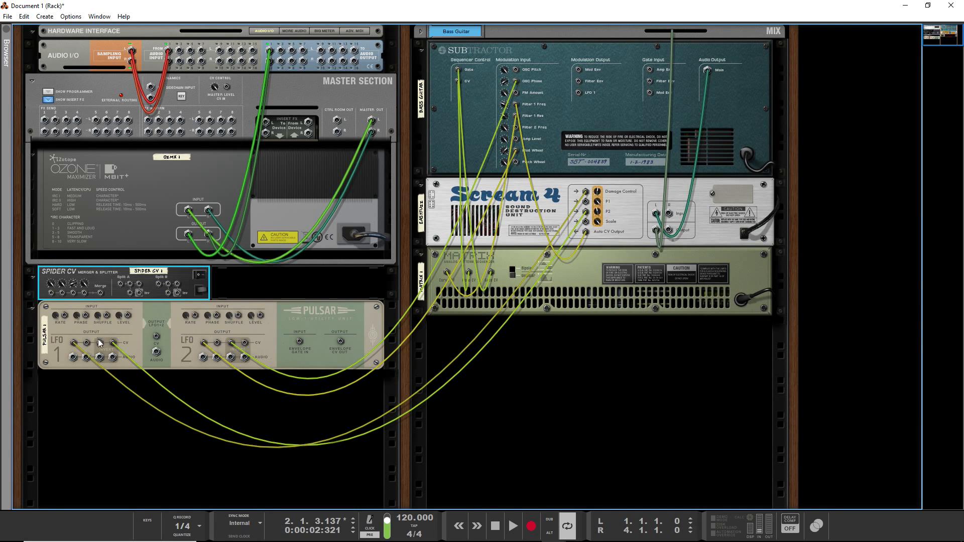
{"action": "left_click", "coordinate": [130, 295]}
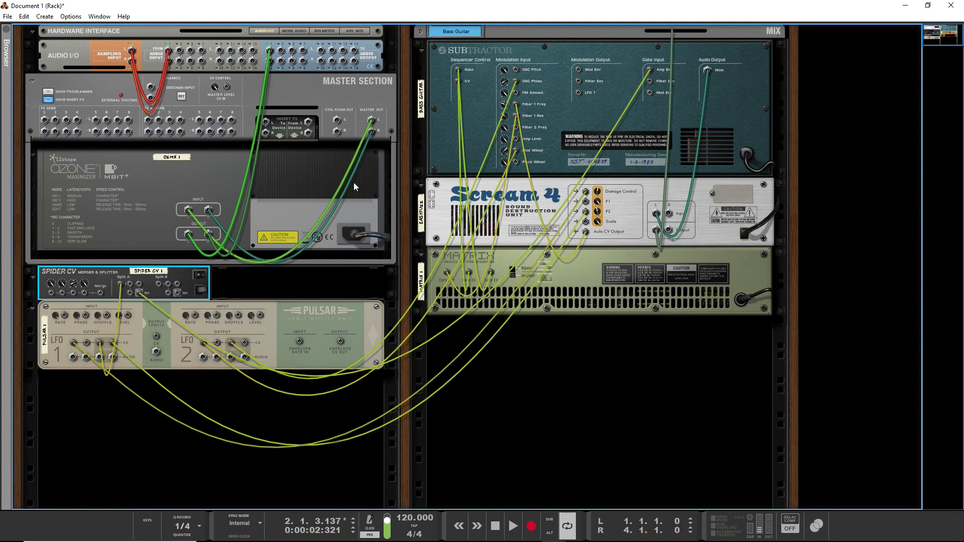
{"action": "left_click", "coordinate": [514, 526]}
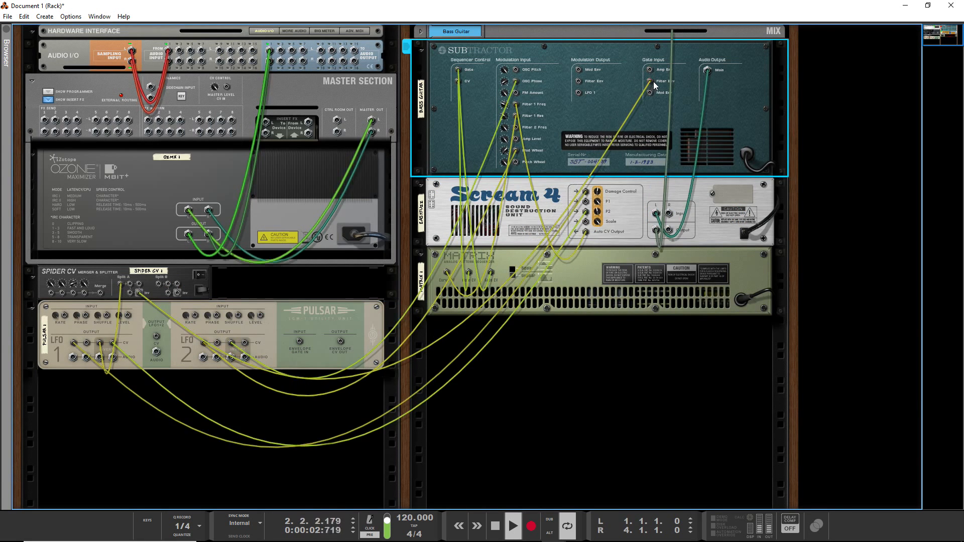
{"action": "mouse_move", "coordinate": [151, 320]}
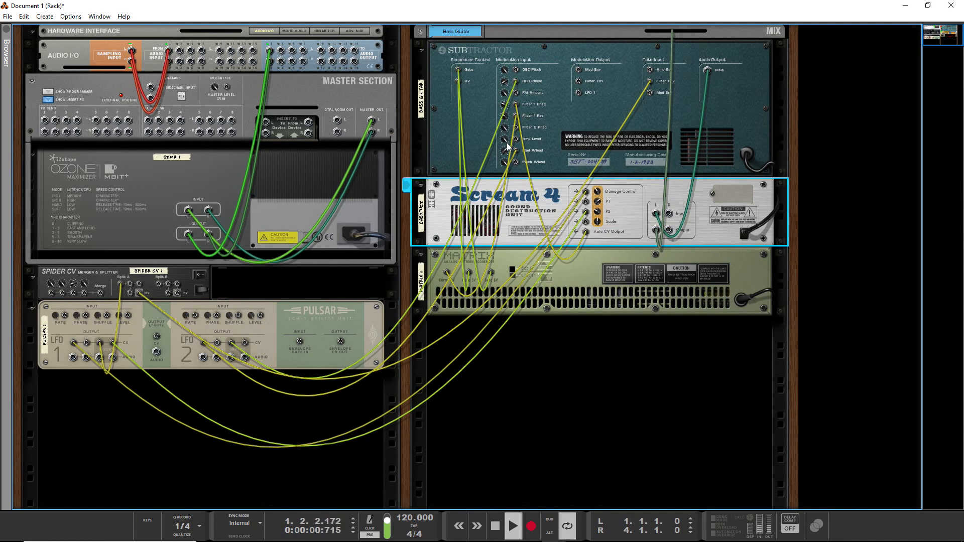
{"action": "mouse_move", "coordinate": [513, 126]}
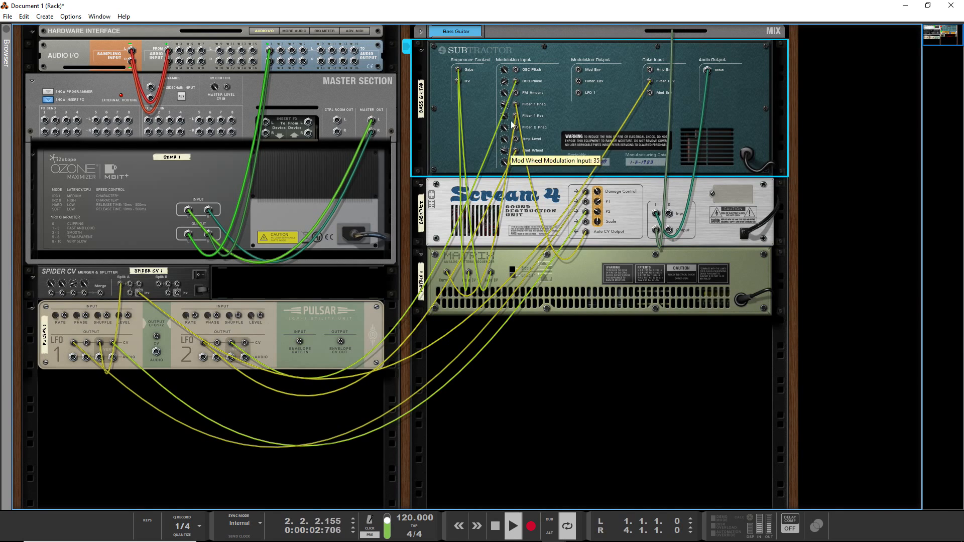
{"action": "mouse_move", "coordinate": [505, 115]}
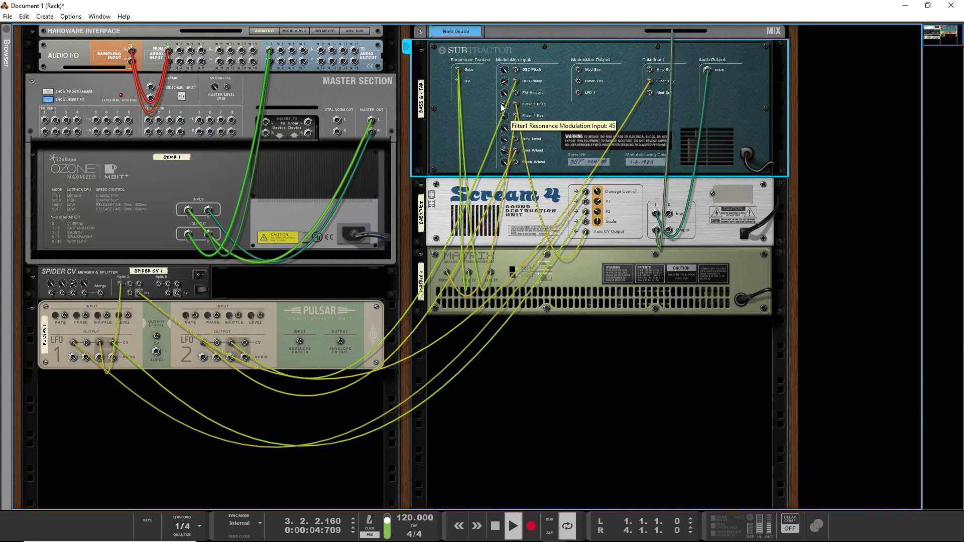
{"action": "mouse_move", "coordinate": [503, 80]}
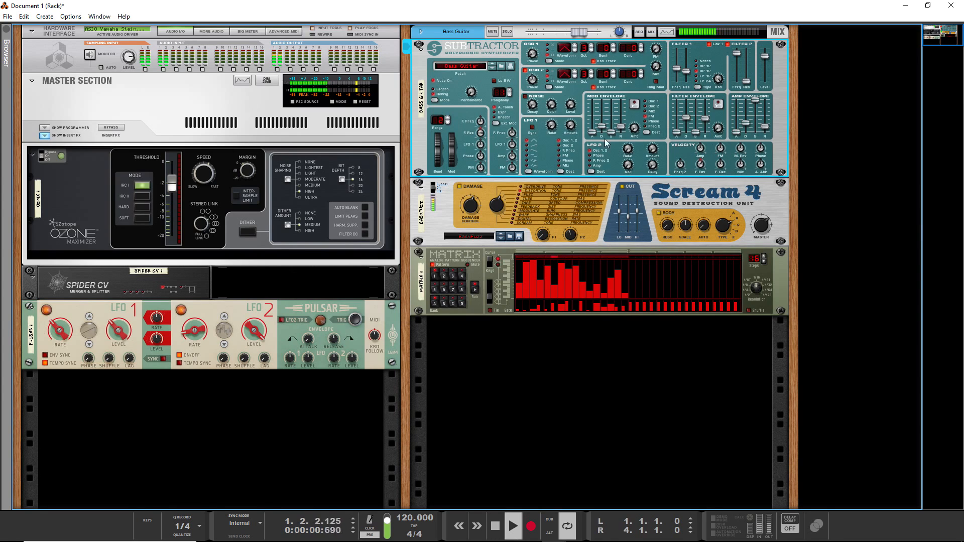
Step: Browse the Reason Devices effects list for the Synchronous Timed Effect Modulator
{"action": "left_click", "coordinate": [496, 525]}
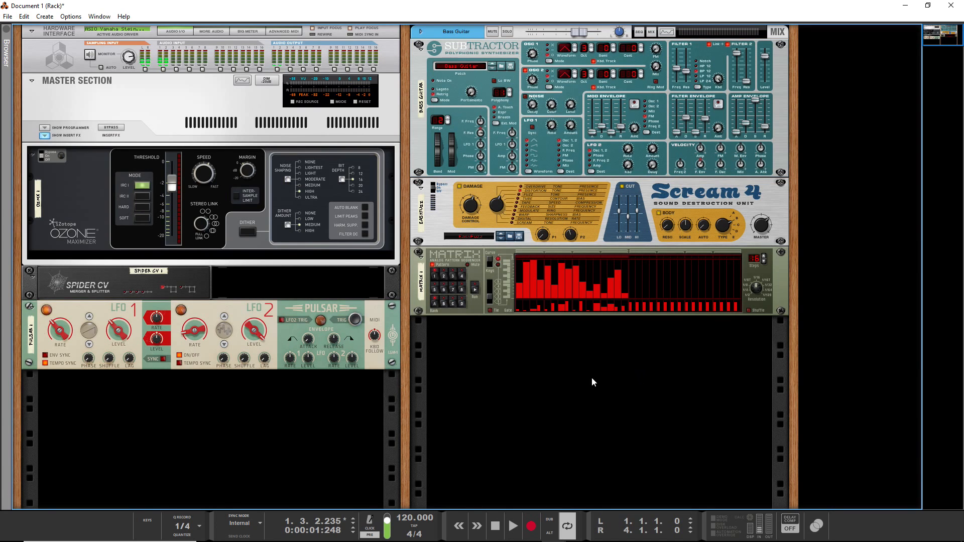
{"action": "mouse_move", "coordinate": [669, 382]}
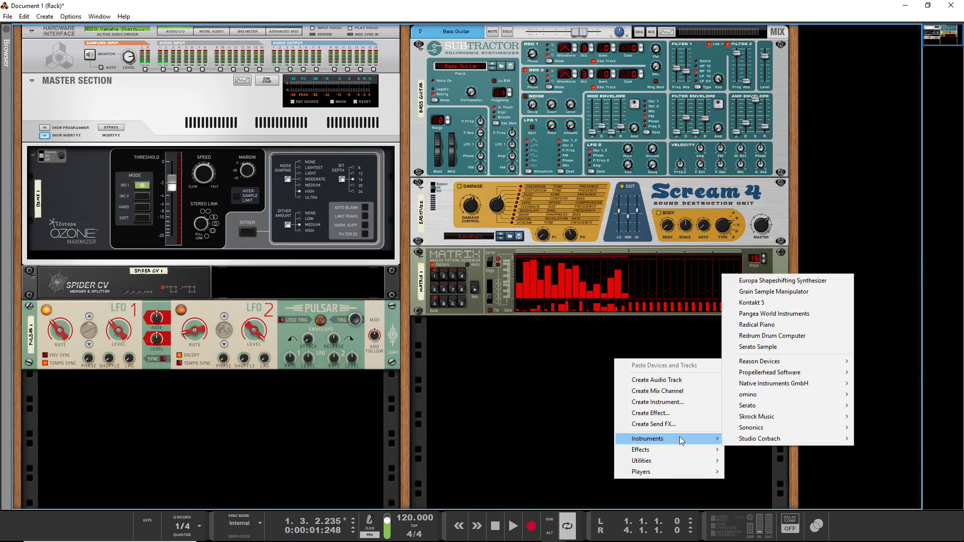
{"action": "left_click", "coordinate": [761, 361]}
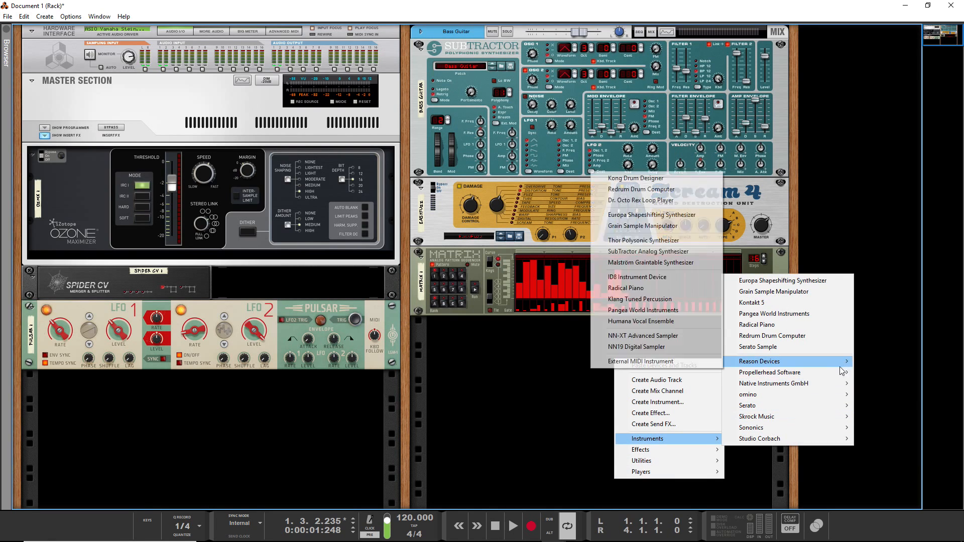
{"action": "mouse_move", "coordinate": [642, 461]}
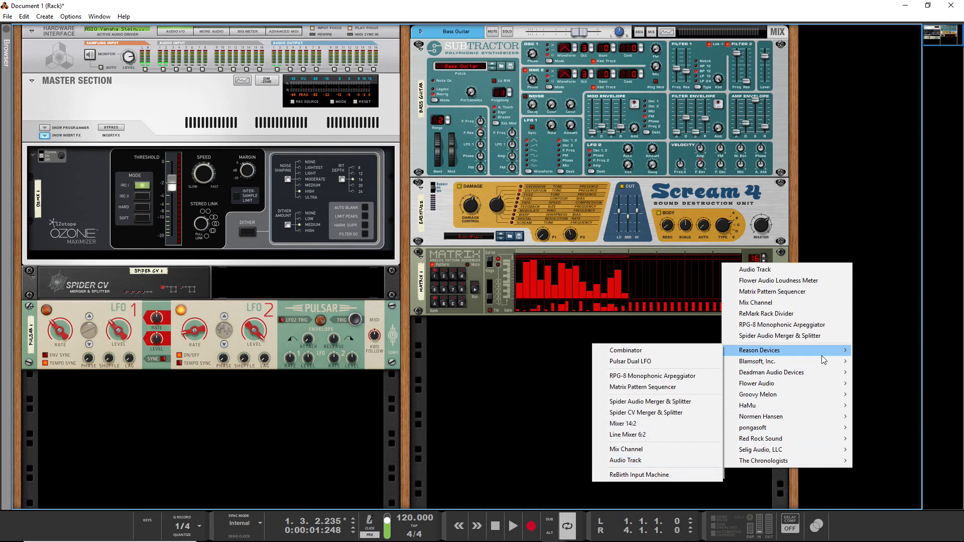
{"action": "mouse_move", "coordinate": [550, 440]}
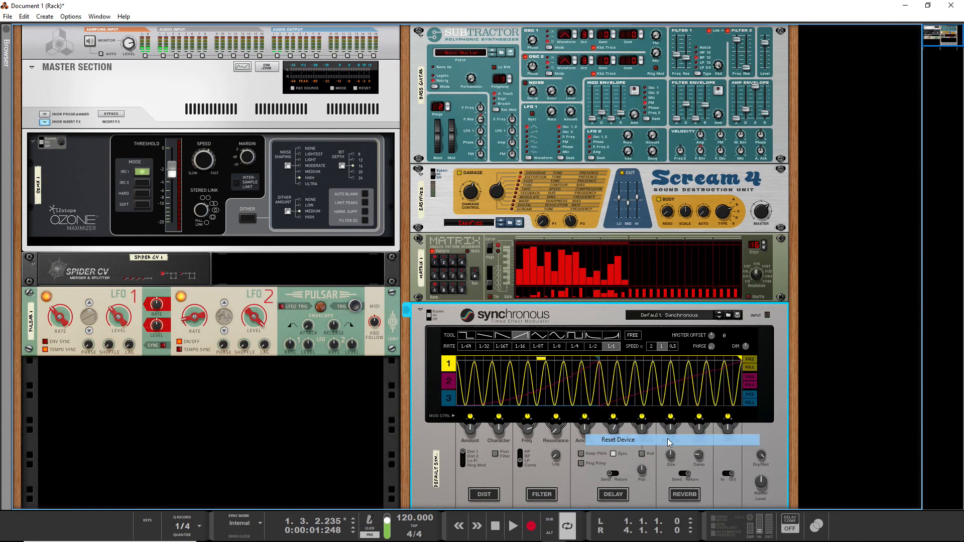
Step: Reset the Synchronous modulator to its Init Patch
{"action": "left_click", "coordinate": [617, 440]}
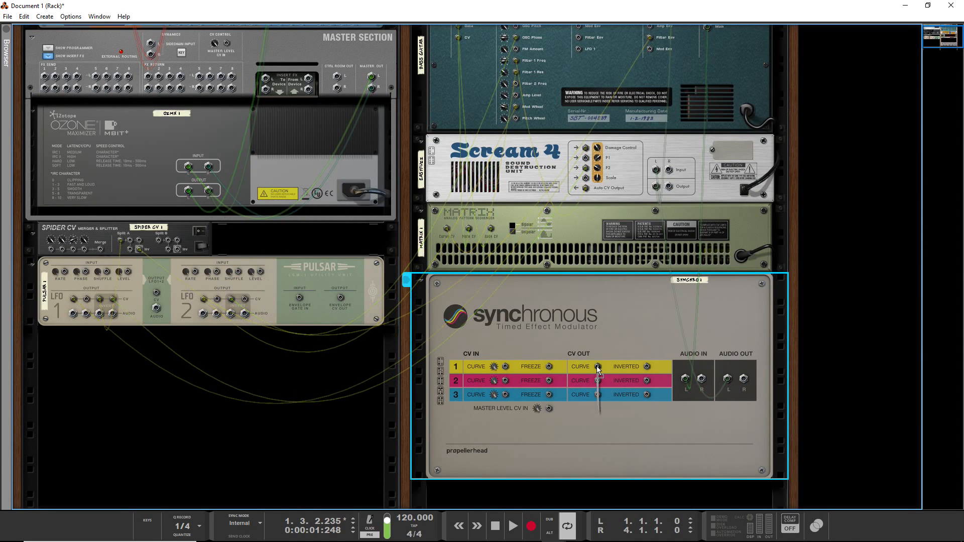
Step: Cable the Synchronous CV Out Curve 1 to the Subtractor
{"action": "scroll", "scroll_direction": "up", "scroll_amount": 3}
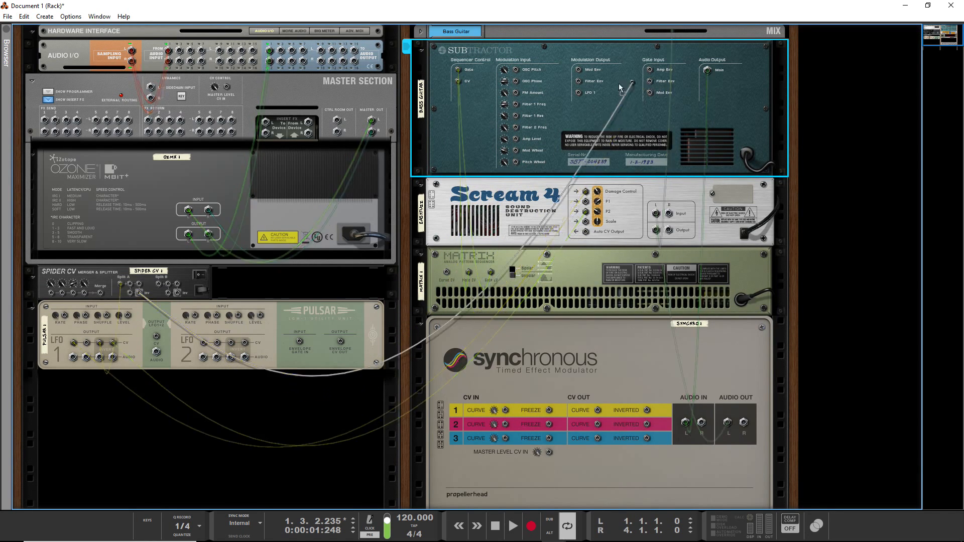
{"action": "left_click", "coordinate": [503, 211]}
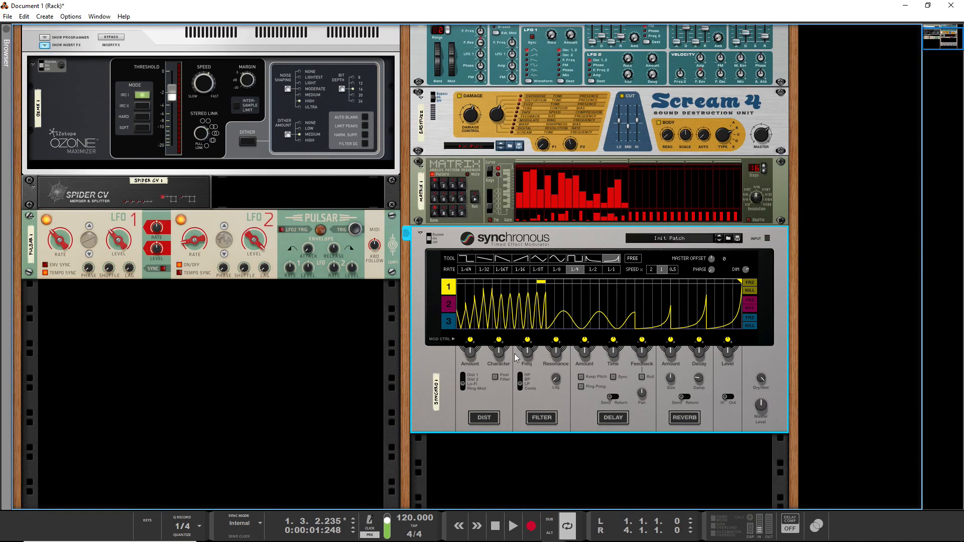
Step: Lower Subtractor Filter 1 Freq and trim how much the Synchronous curve modulates its frequency input
{"action": "scroll", "scroll_direction": "up", "scroll_amount": 3}
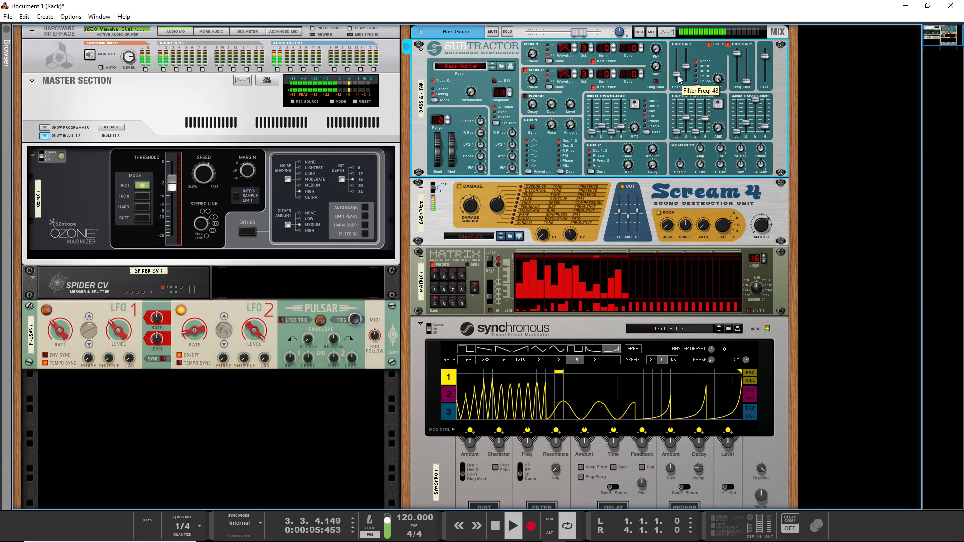
{"action": "left_click", "coordinate": [492, 526]}
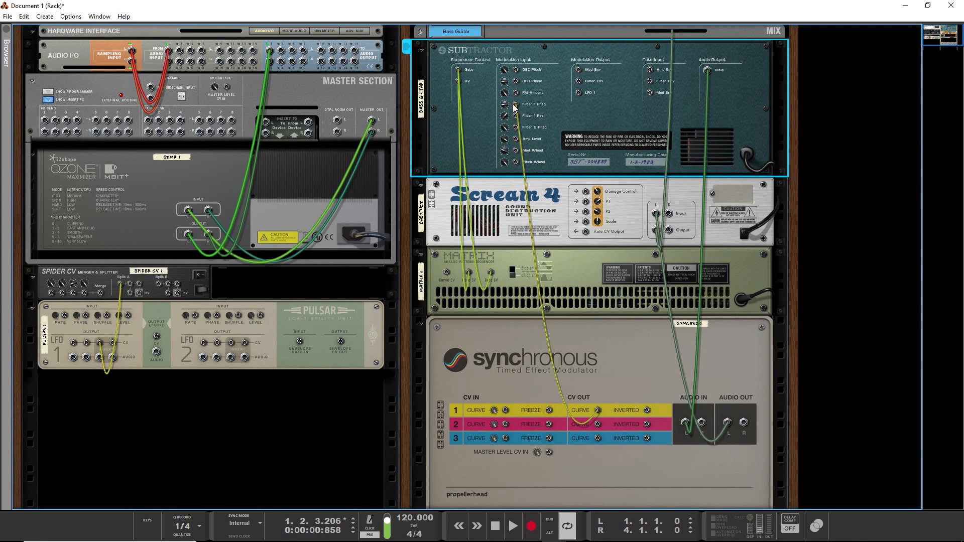
{"action": "left_click", "coordinate": [513, 525]}
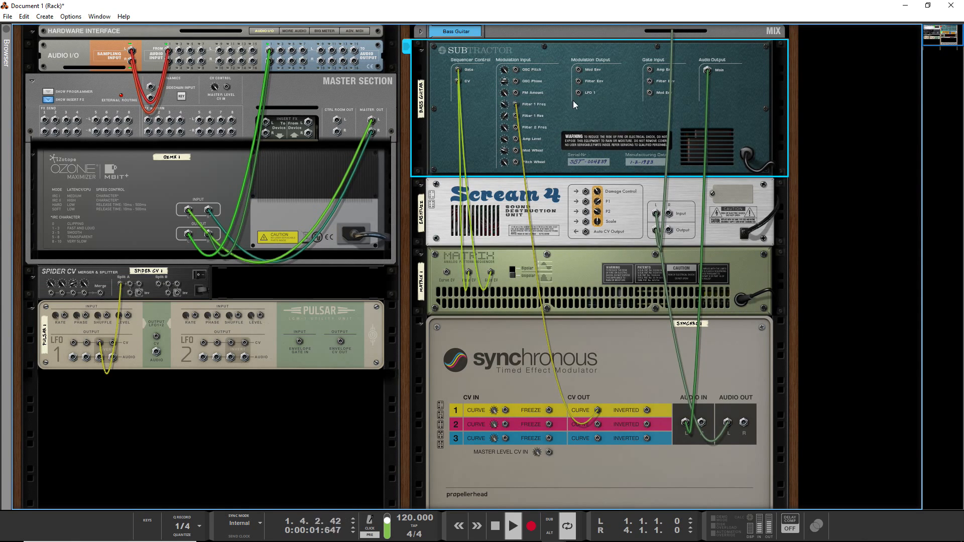
{"action": "mouse_move", "coordinate": [536, 77]}
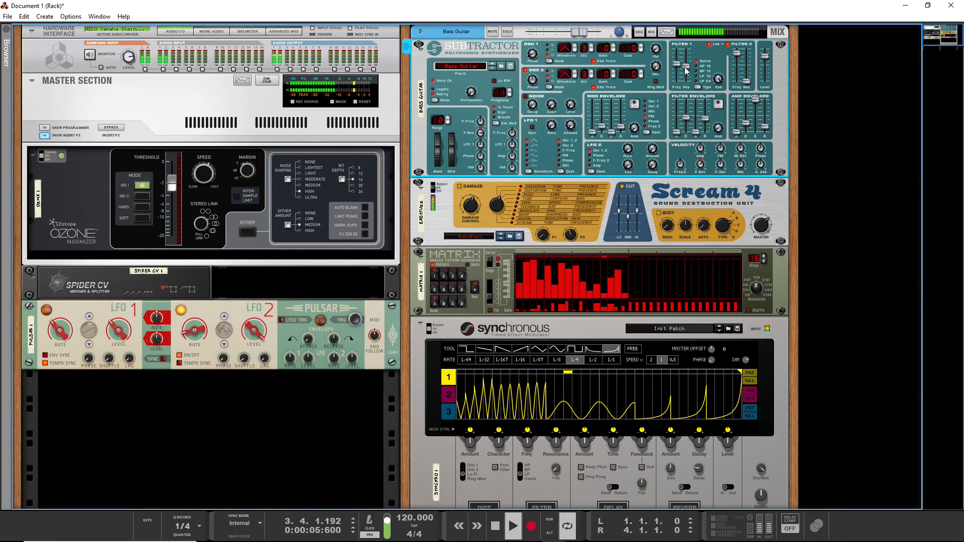
{"action": "key", "text": "Tab"}
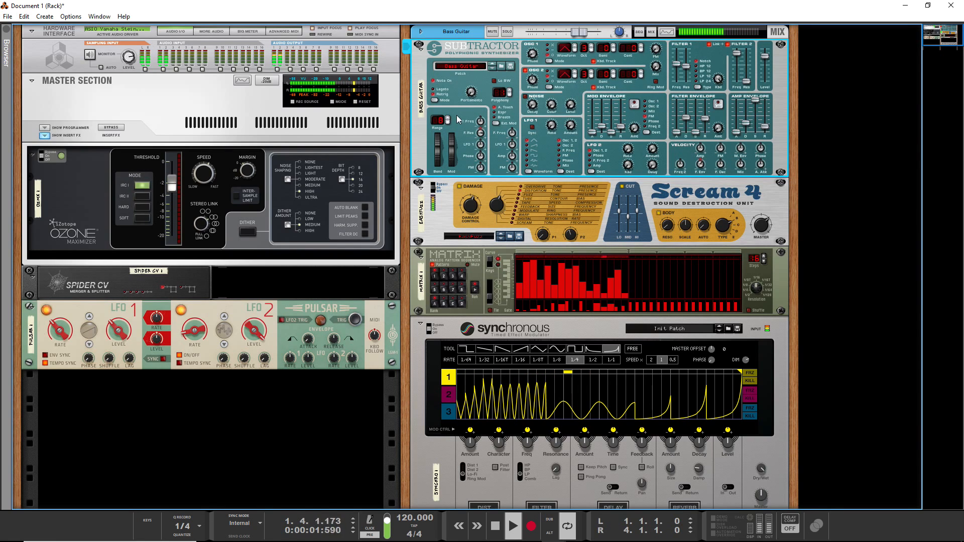
{"action": "mouse_move", "coordinate": [675, 402]}
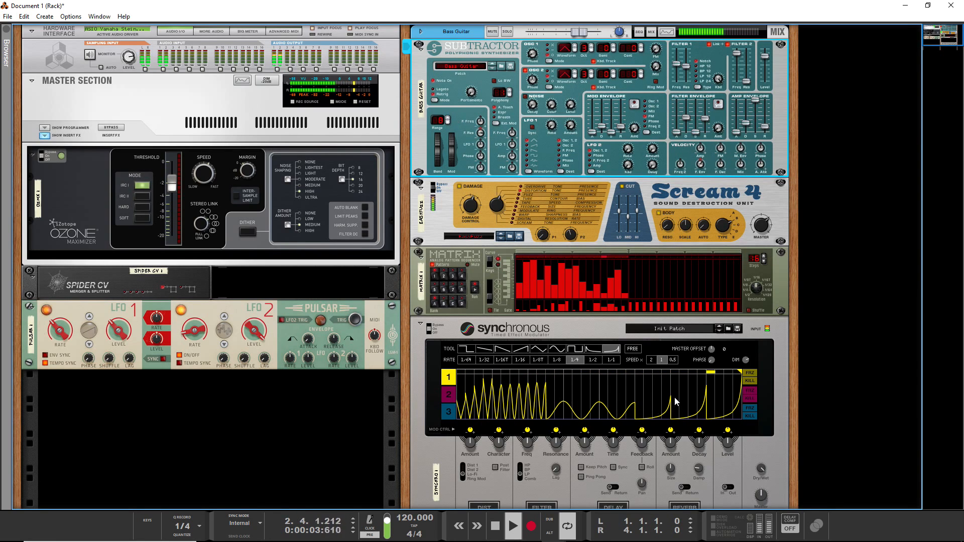
{"action": "scroll", "scroll_direction": "down", "scroll_amount": 3}
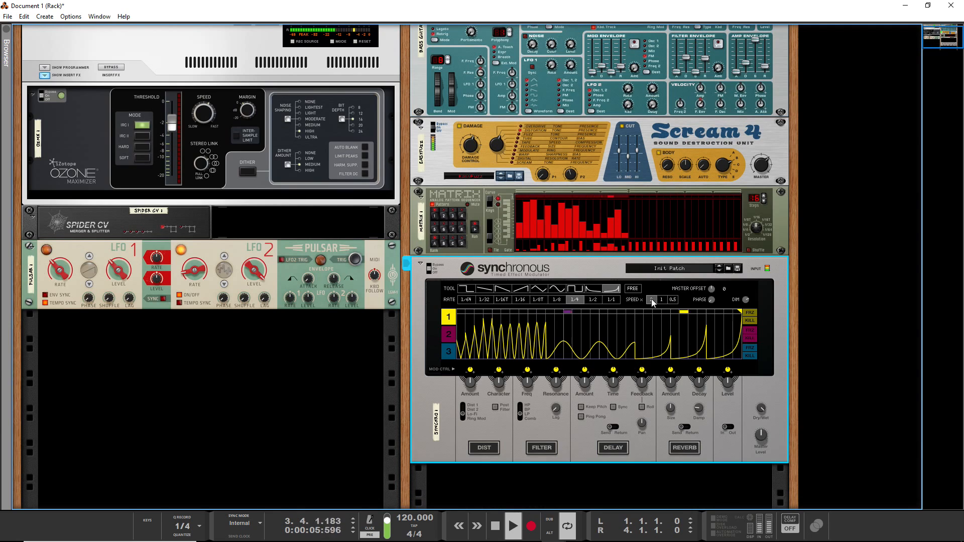